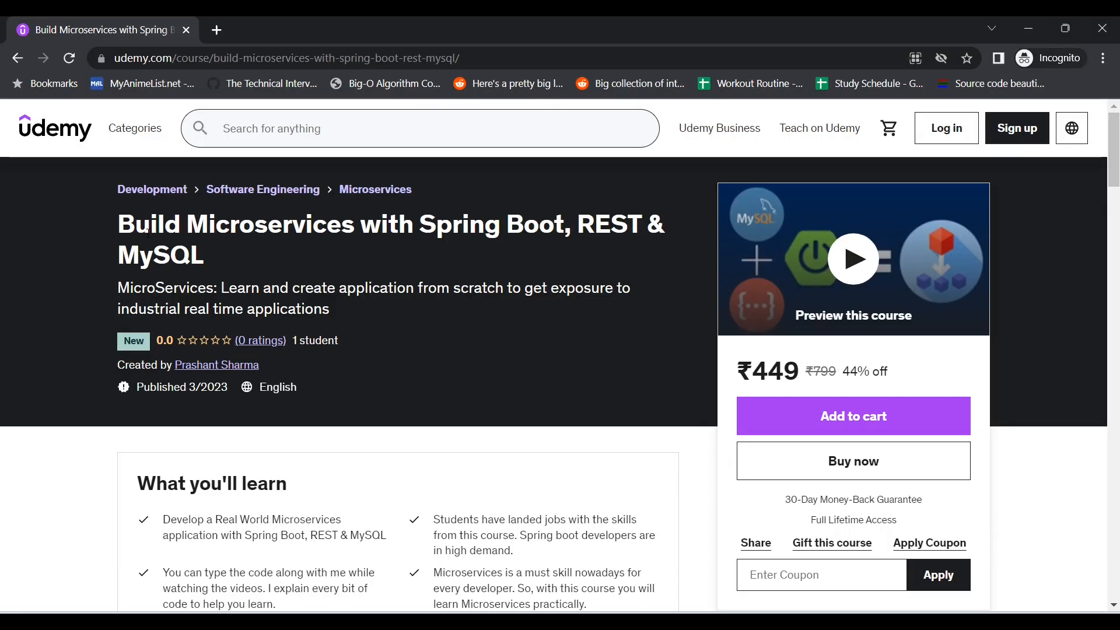
{"action": "mouse_move", "coordinate": [245, 251]}
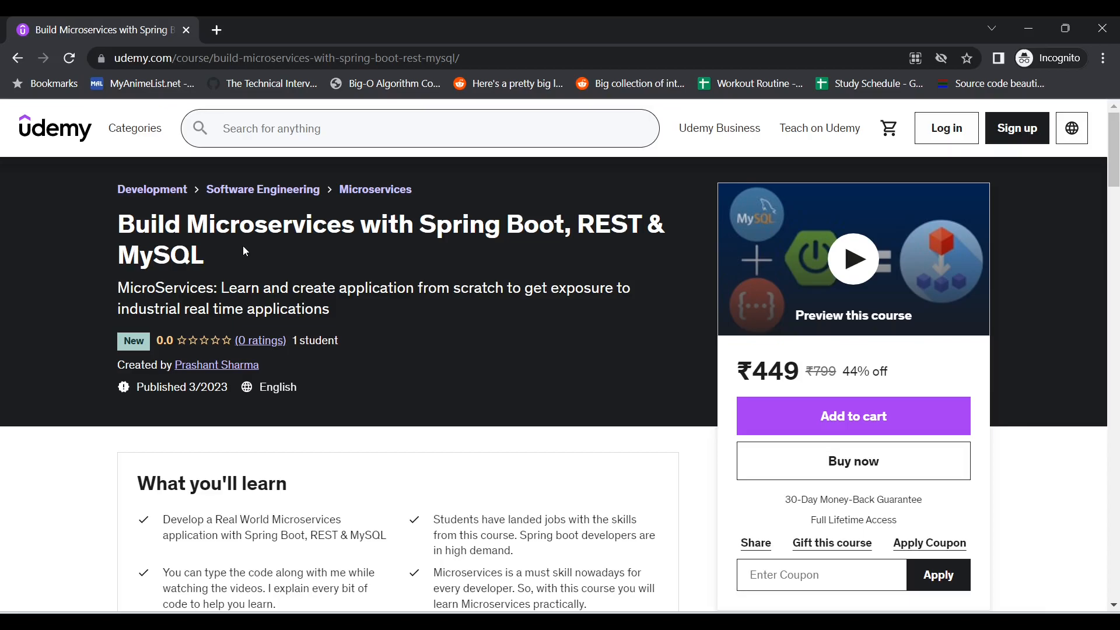
{"action": "left_click", "coordinate": [286, 58]}
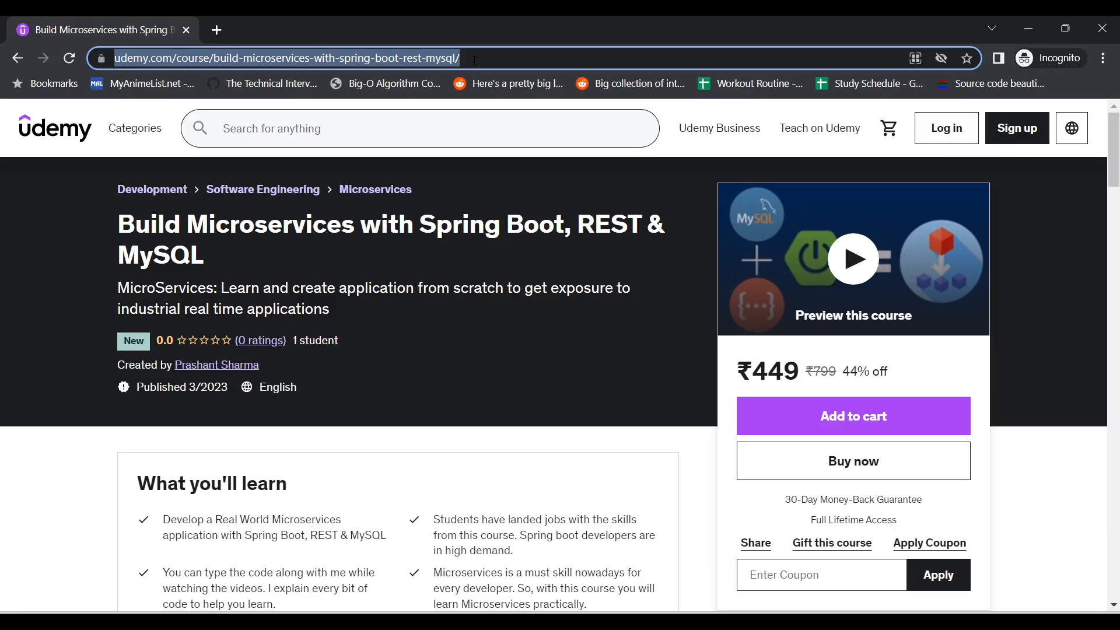
{"action": "left_click", "coordinate": [526, 350]}
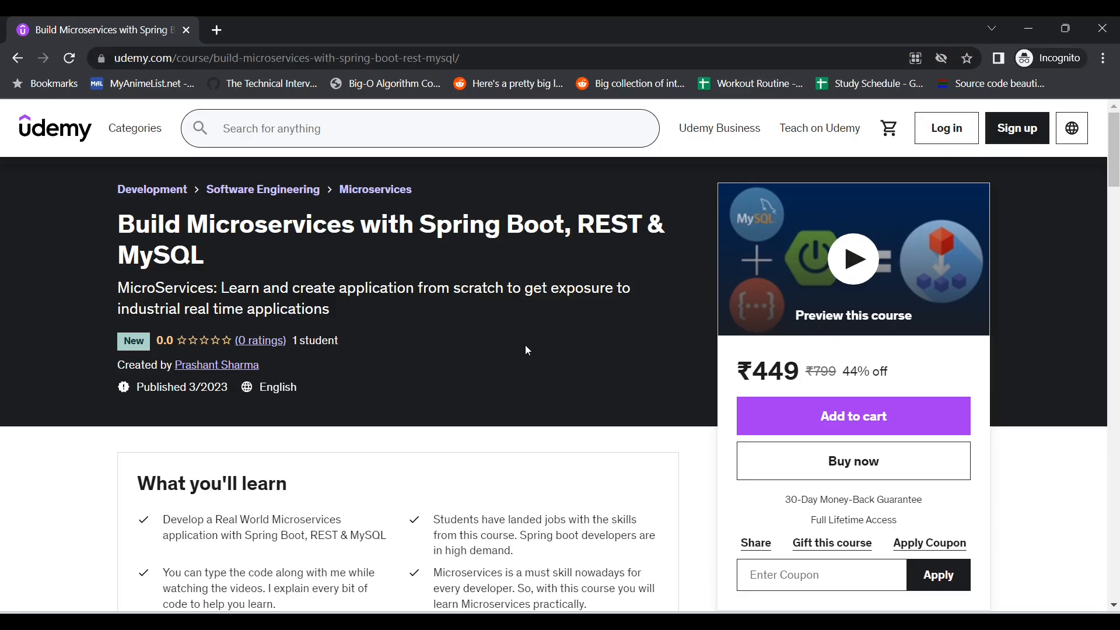
{"action": "scroll", "scroll_direction": "down", "scroll_amount": 3}
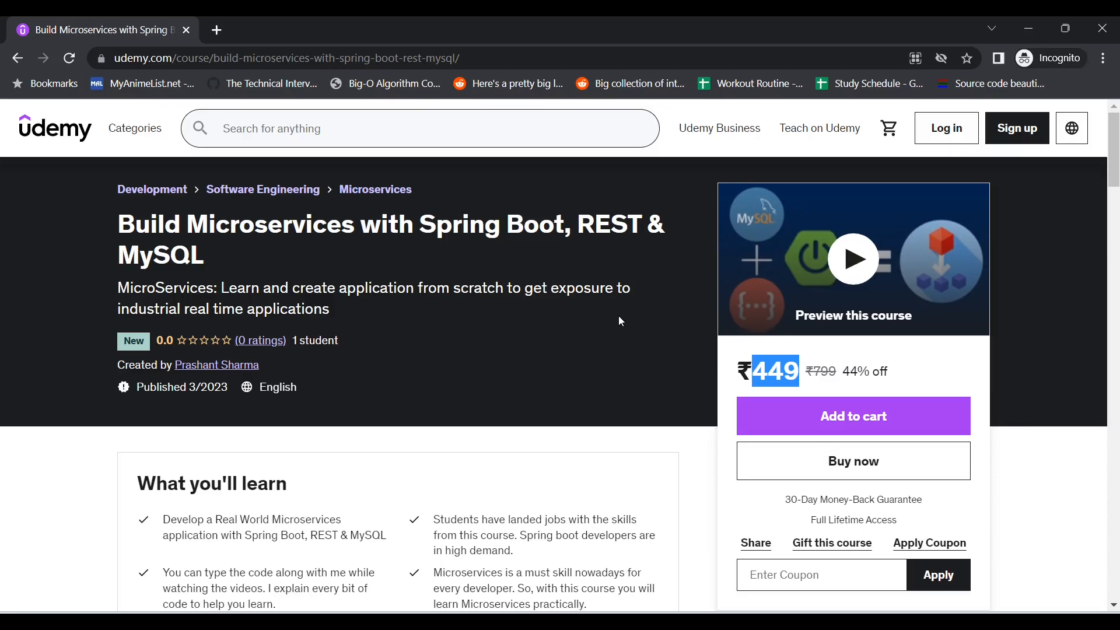
{"action": "scroll", "scroll_direction": "down", "scroll_amount": 3}
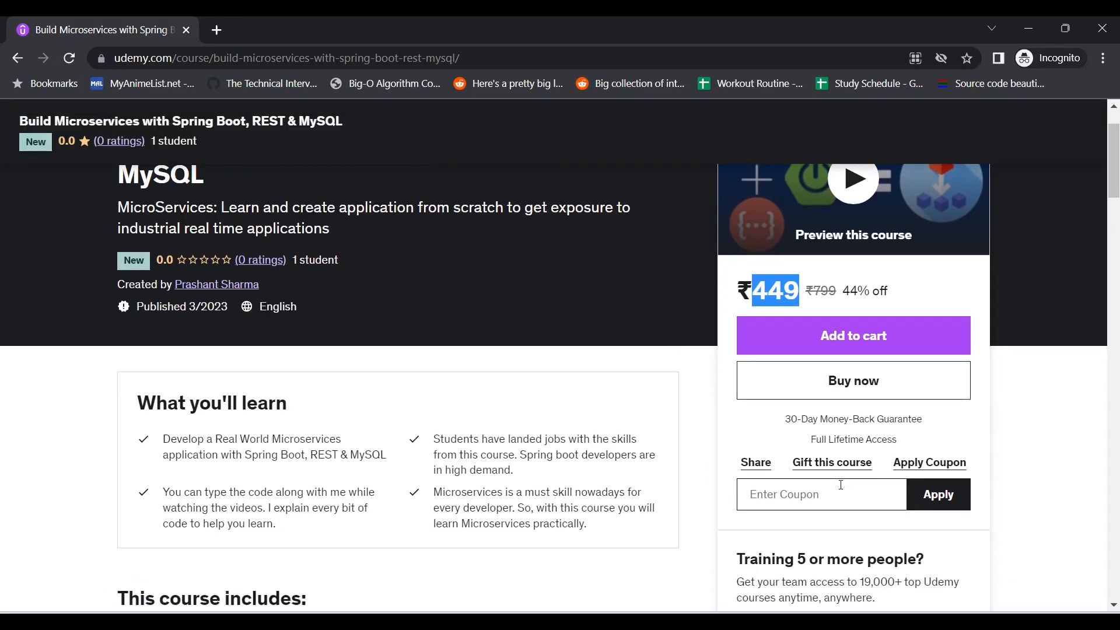
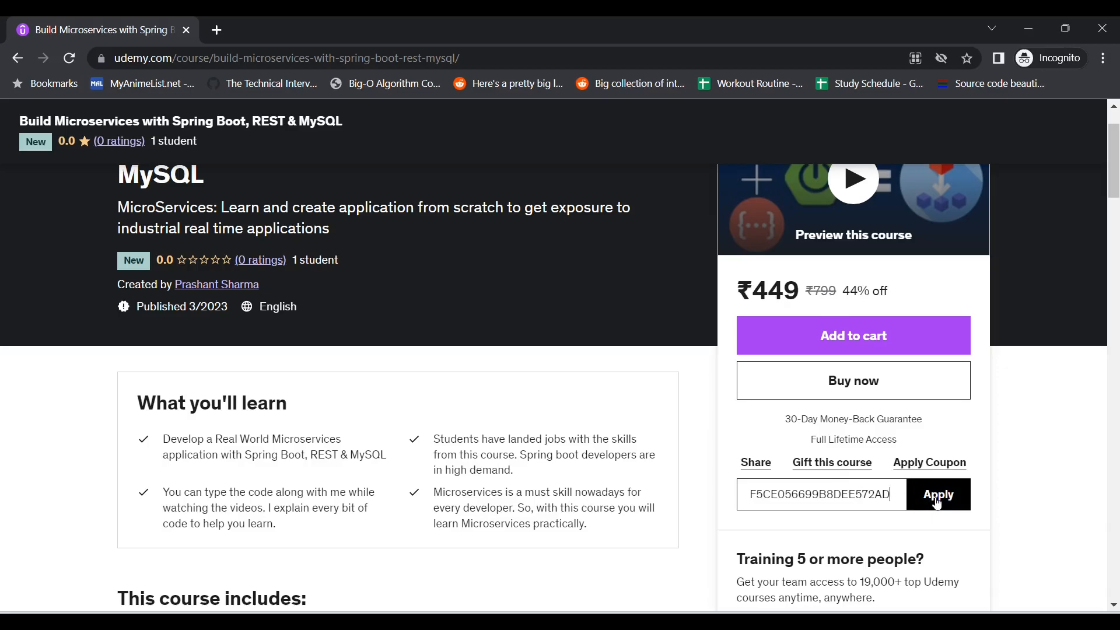
{"action": "left_click", "coordinate": [938, 493]}
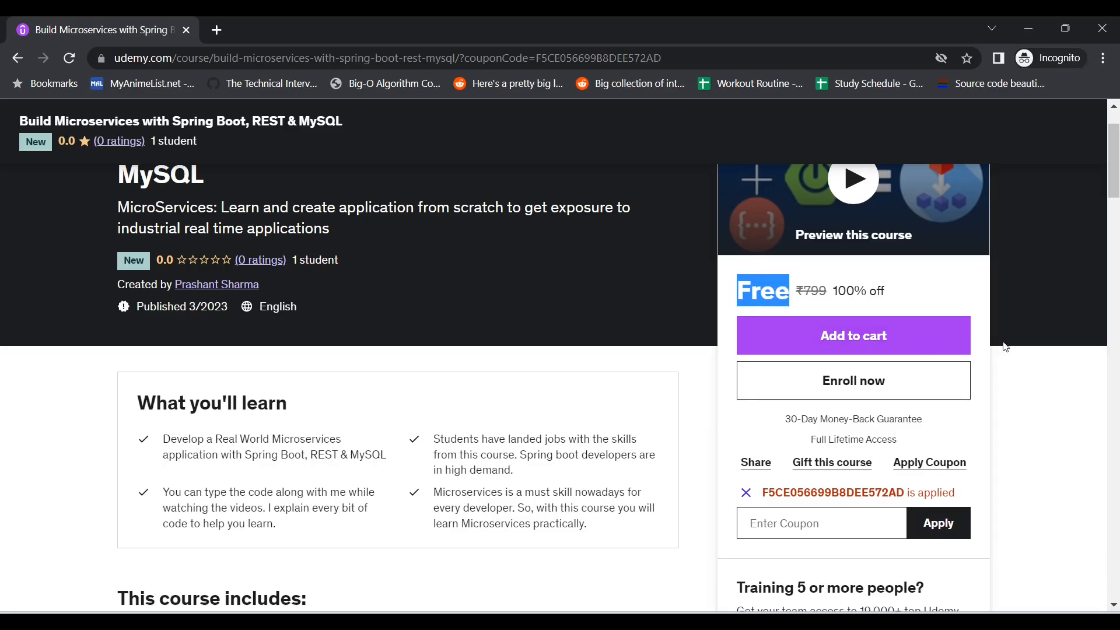
{"action": "mouse_move", "coordinate": [1021, 370]}
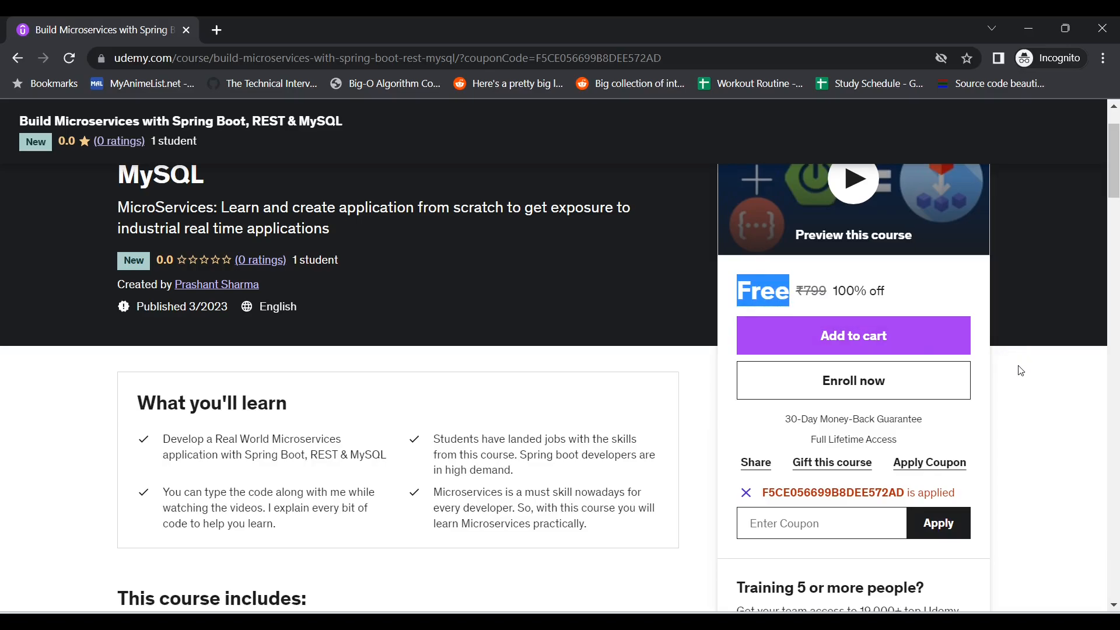
{"action": "scroll", "scroll_direction": "down", "scroll_amount": 3}
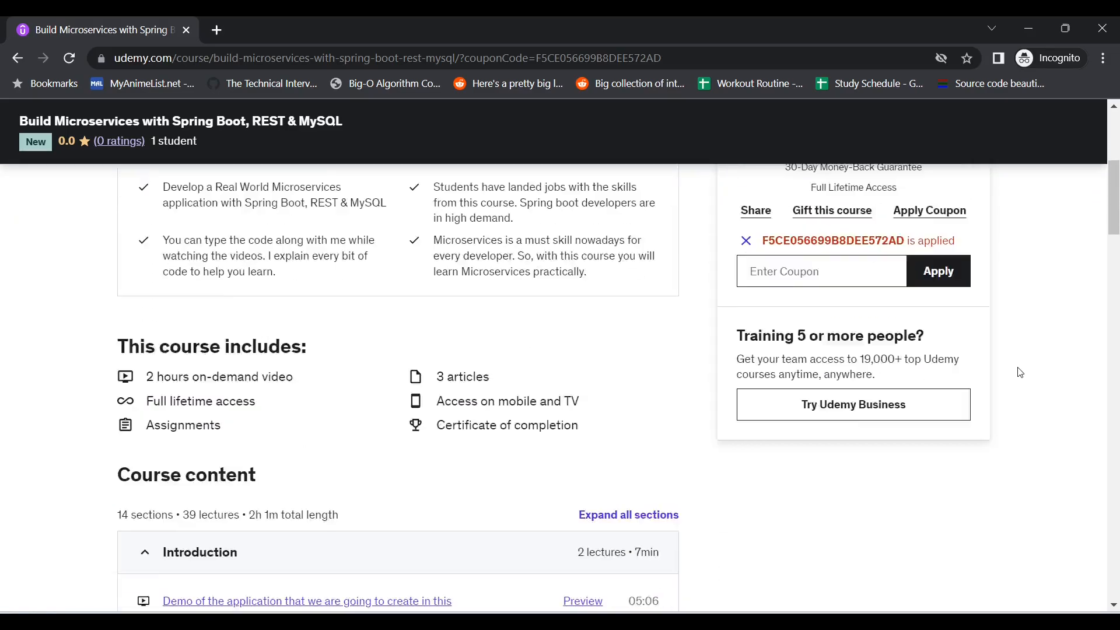
{"action": "scroll", "scroll_direction": "down", "scroll_amount": 3}
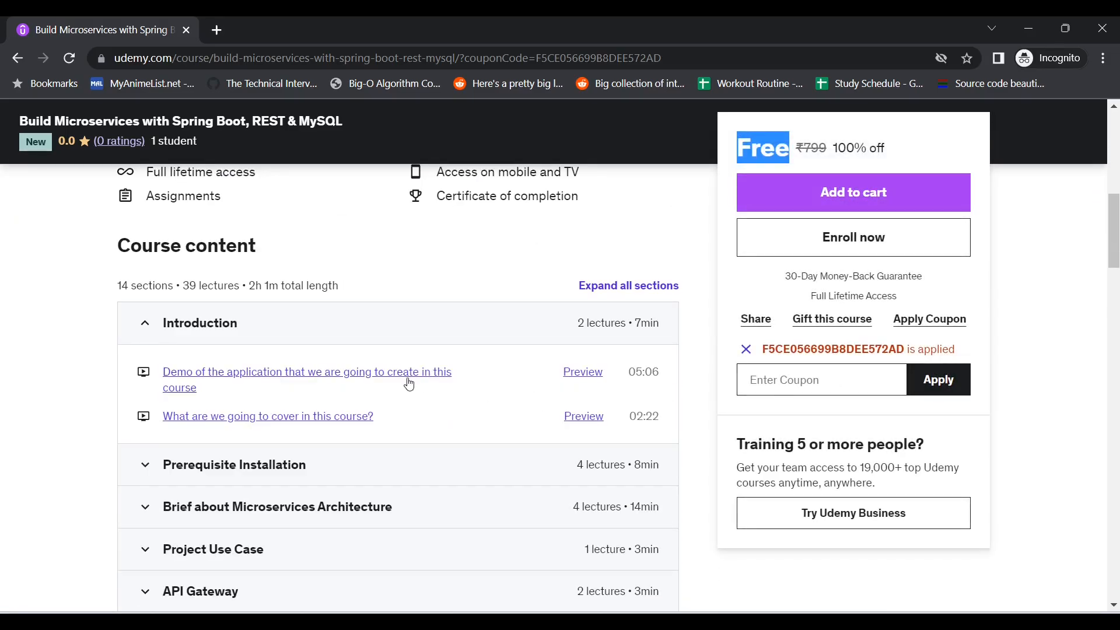
{"action": "mouse_move", "coordinate": [357, 388]}
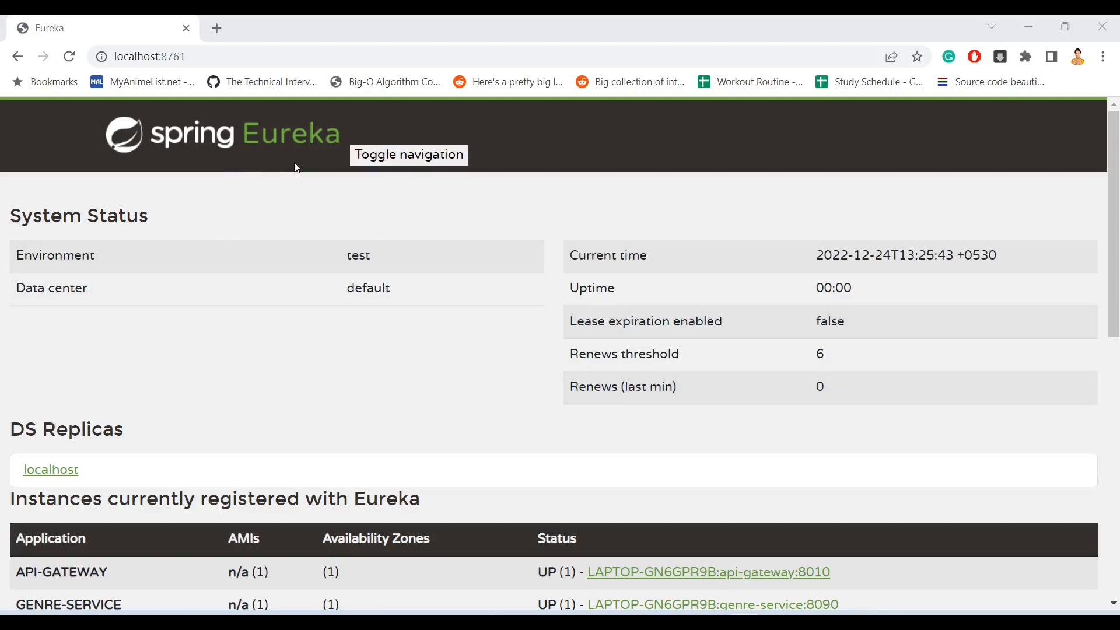
{"action": "scroll", "scroll_direction": "down", "scroll_amount": 3}
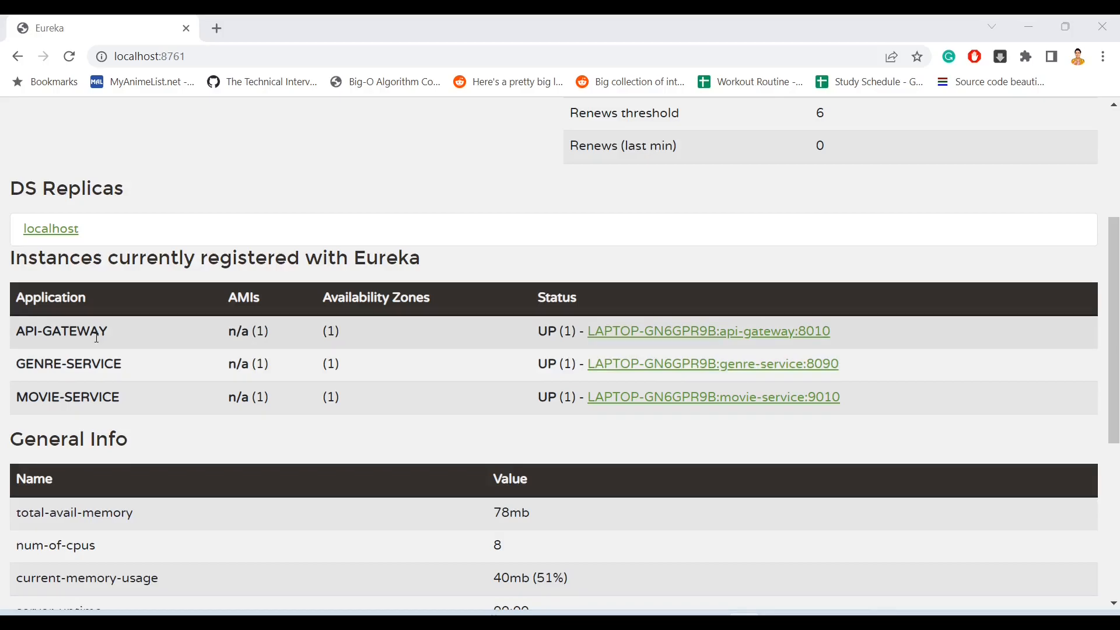
{"action": "left_click_drag", "start_coordinate": [22, 331], "coordinate": [136, 398]}
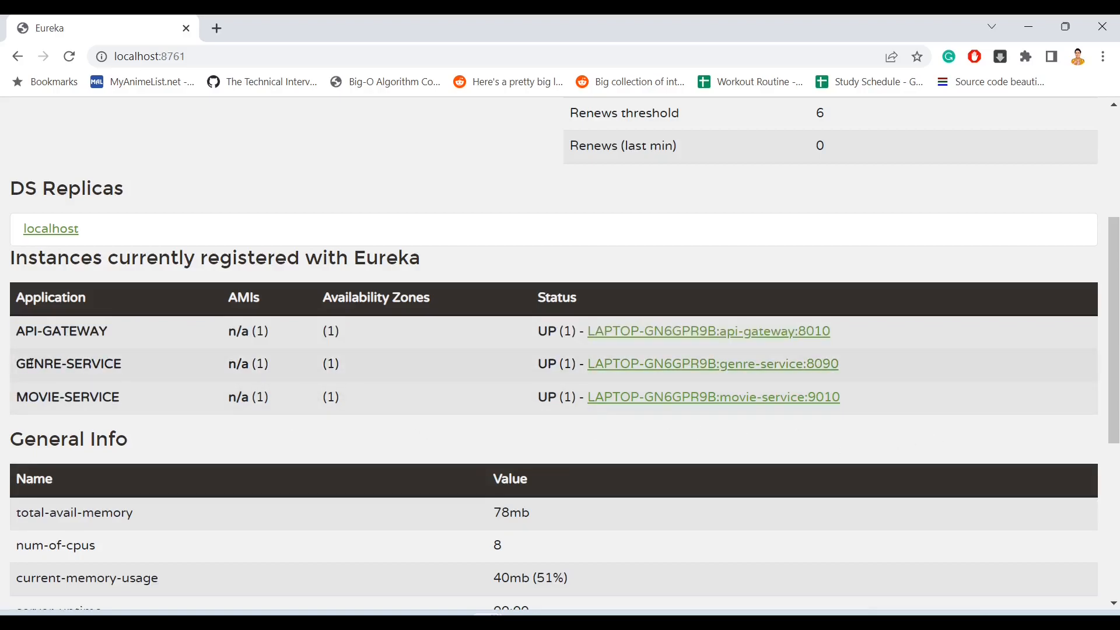
{"action": "mouse_move", "coordinate": [132, 365]}
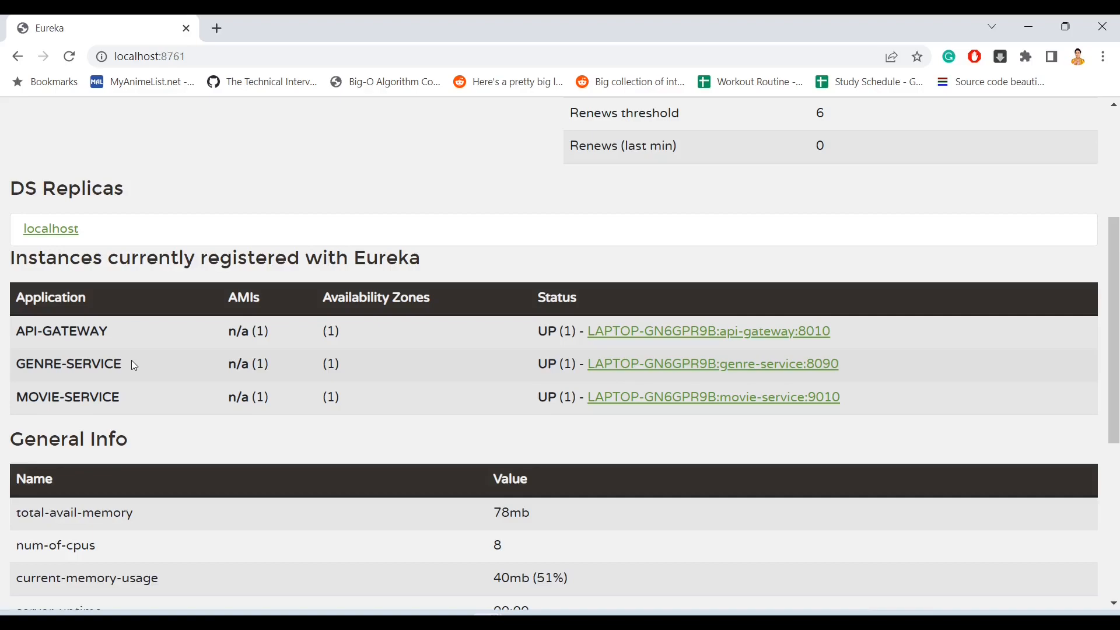
{"action": "mouse_move", "coordinate": [89, 401]}
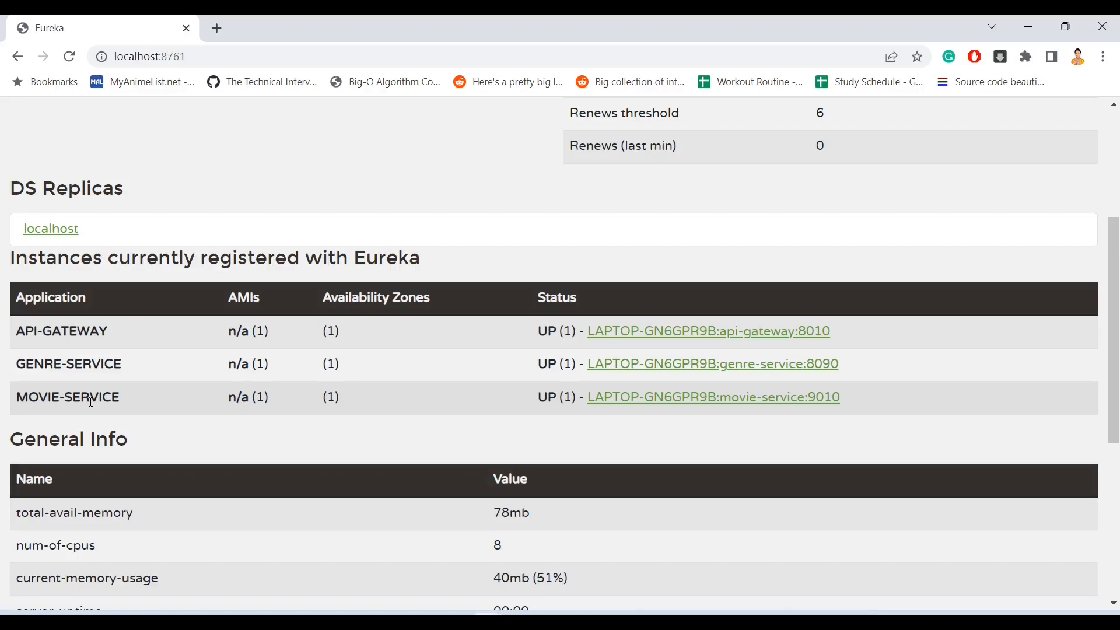
{"action": "mouse_move", "coordinate": [85, 369]}
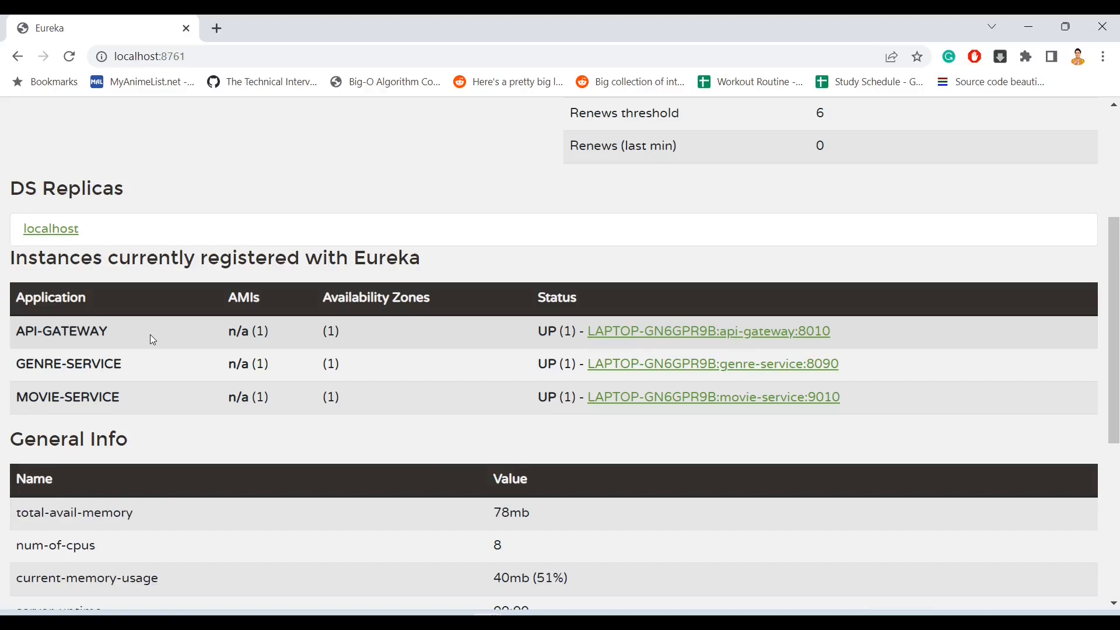
{"action": "mouse_move", "coordinate": [743, 340]}
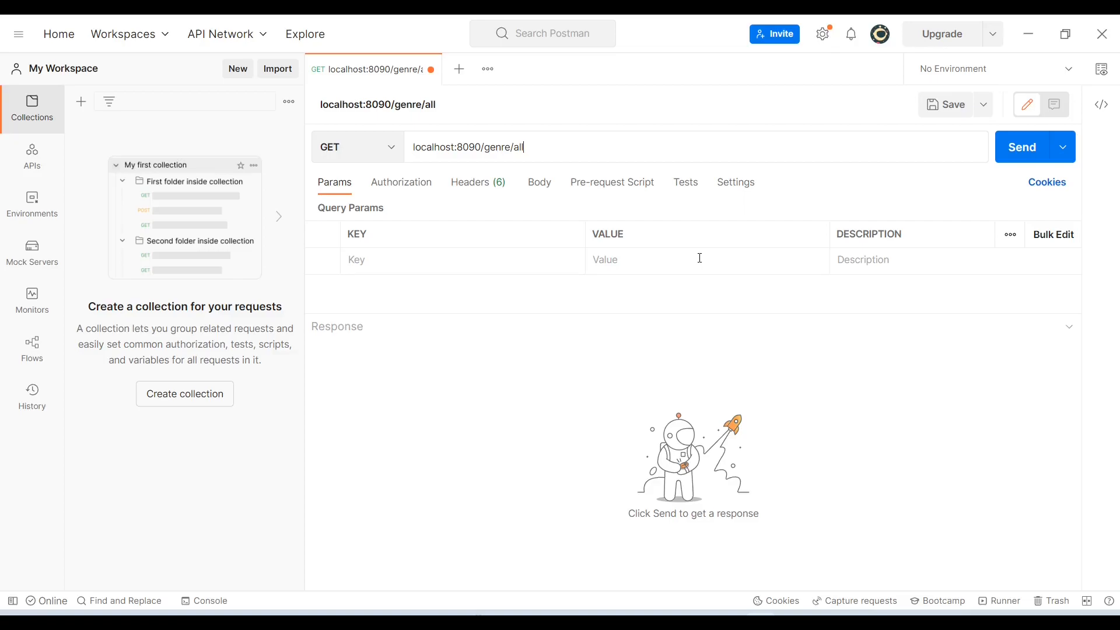
{"action": "mouse_move", "coordinate": [541, 174]}
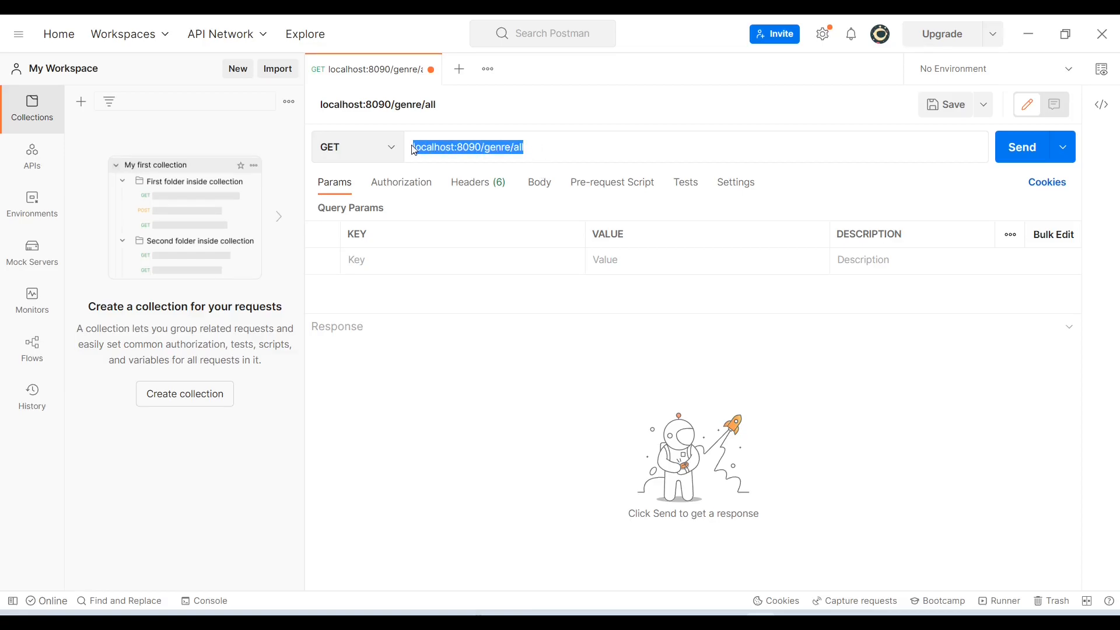
Send the GET request to localhost:8090/genre/all
{"action": "left_click", "coordinate": [1021, 147]}
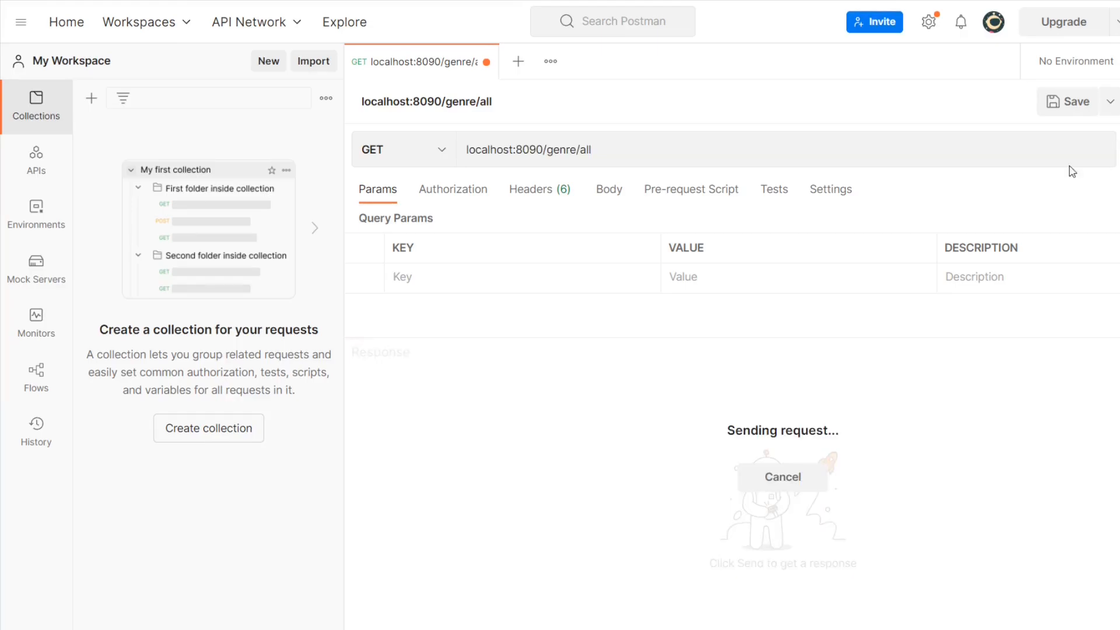
{"action": "mouse_move", "coordinate": [900, 198]}
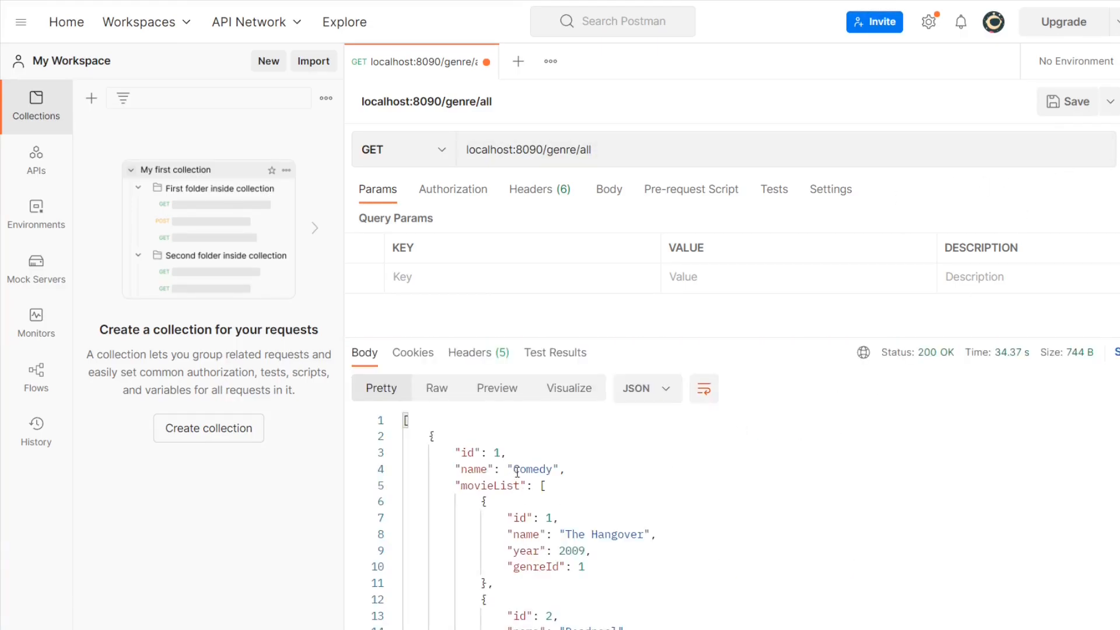
Review the 200 OK genre JSON (Comedy, Action, Thriller, Sci-Fi), highlighting movieList fields
{"action": "double_click", "coordinate": [464, 452]}
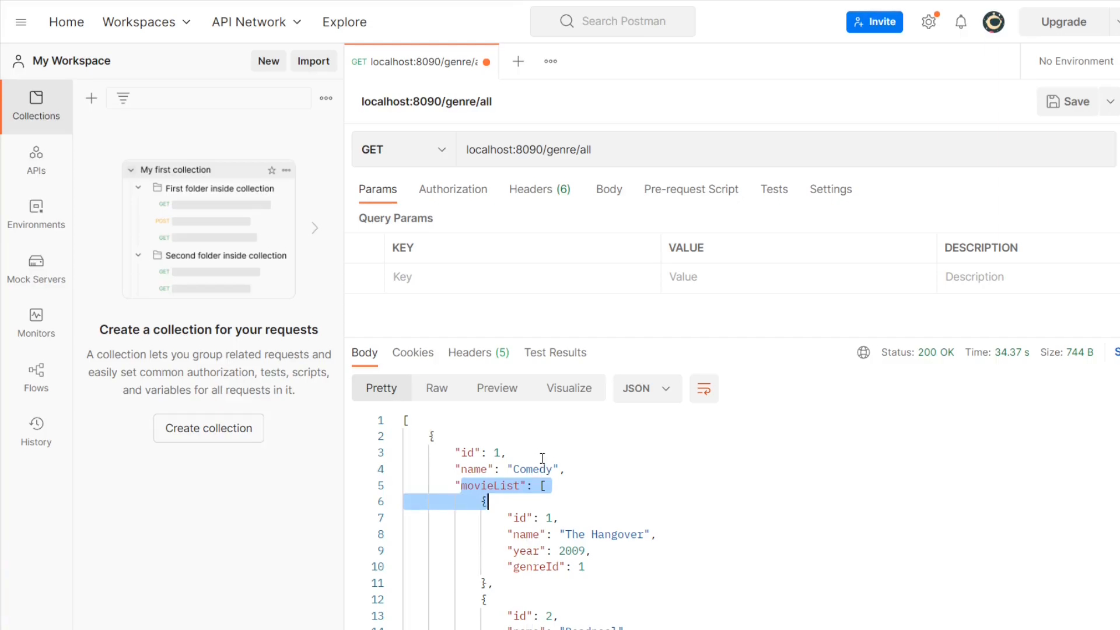
{"action": "scroll", "scroll_direction": "down", "scroll_amount": 3}
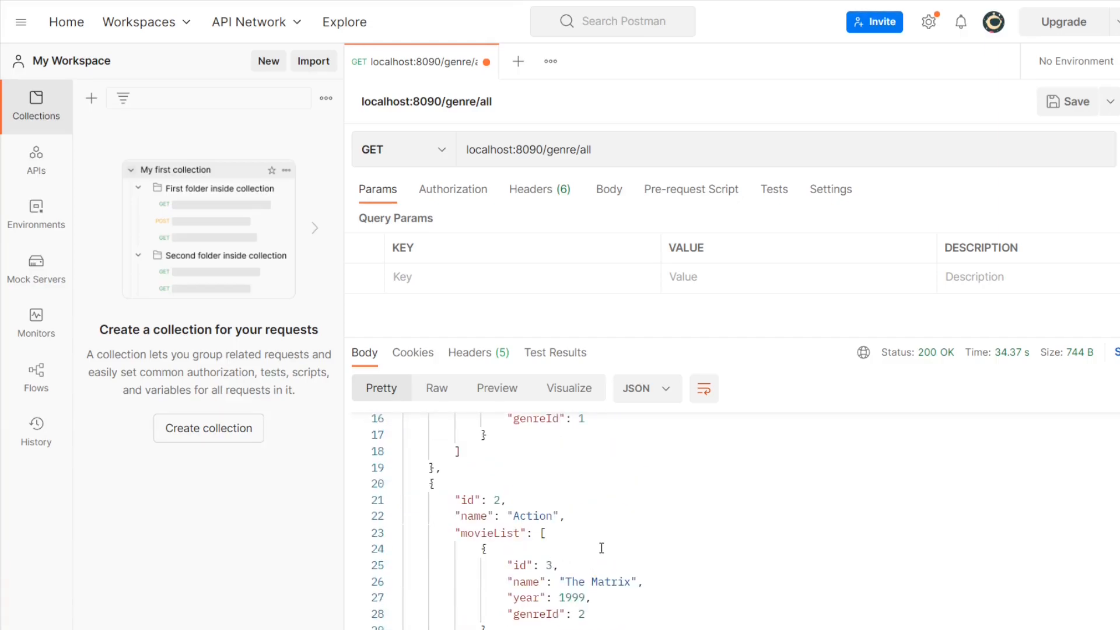
{"action": "scroll", "scroll_direction": "down", "scroll_amount": 3}
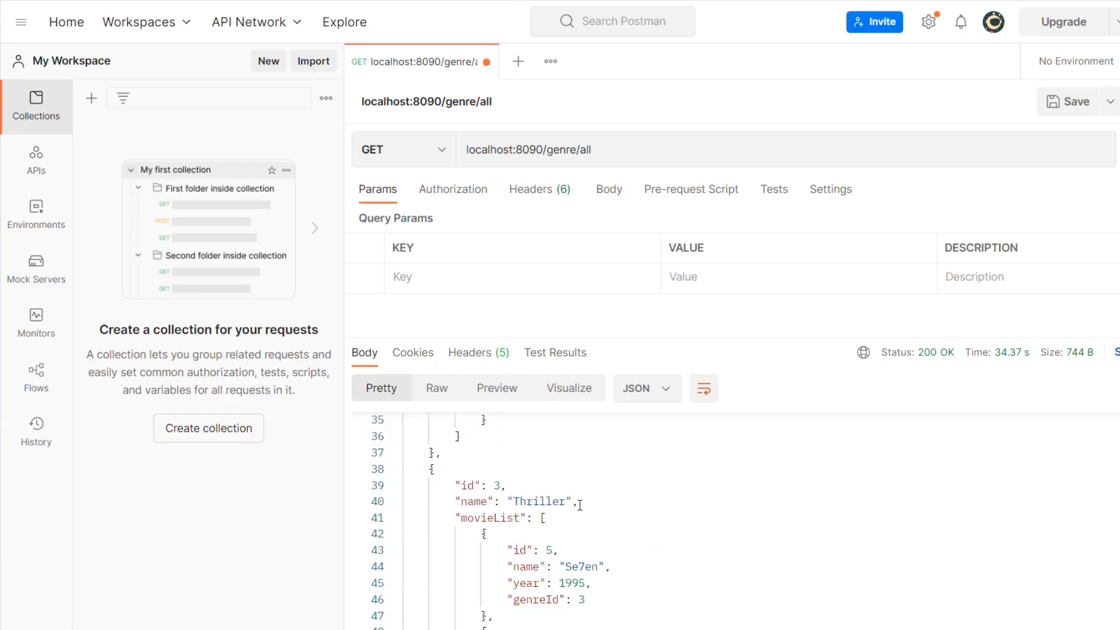
{"action": "scroll", "scroll_direction": "down", "scroll_amount": 3}
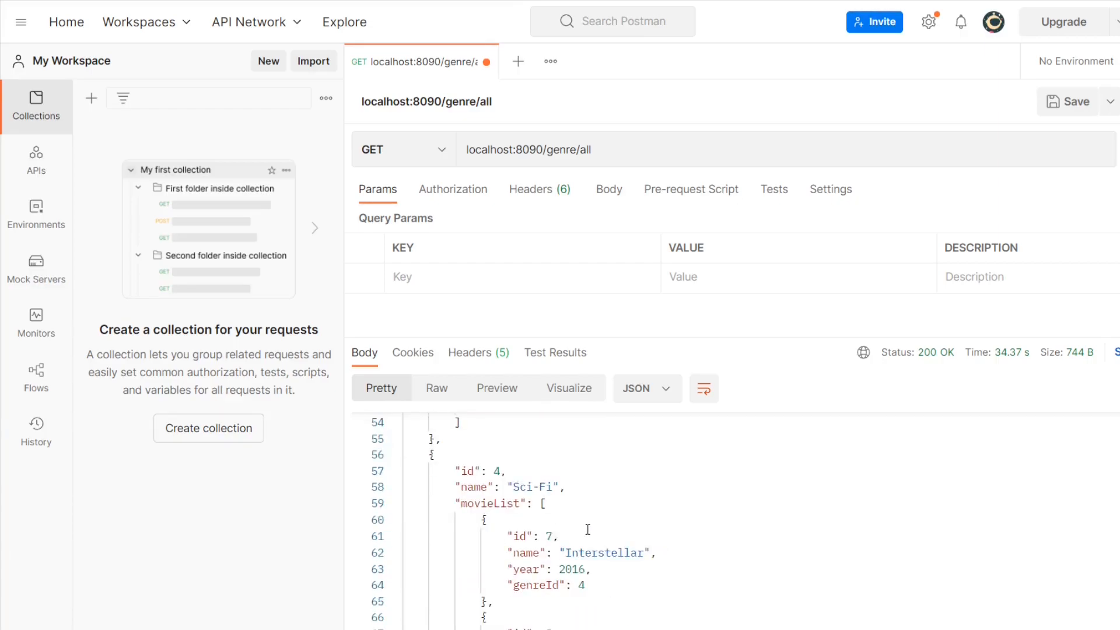
{"action": "scroll", "scroll_direction": "down", "scroll_amount": 3}
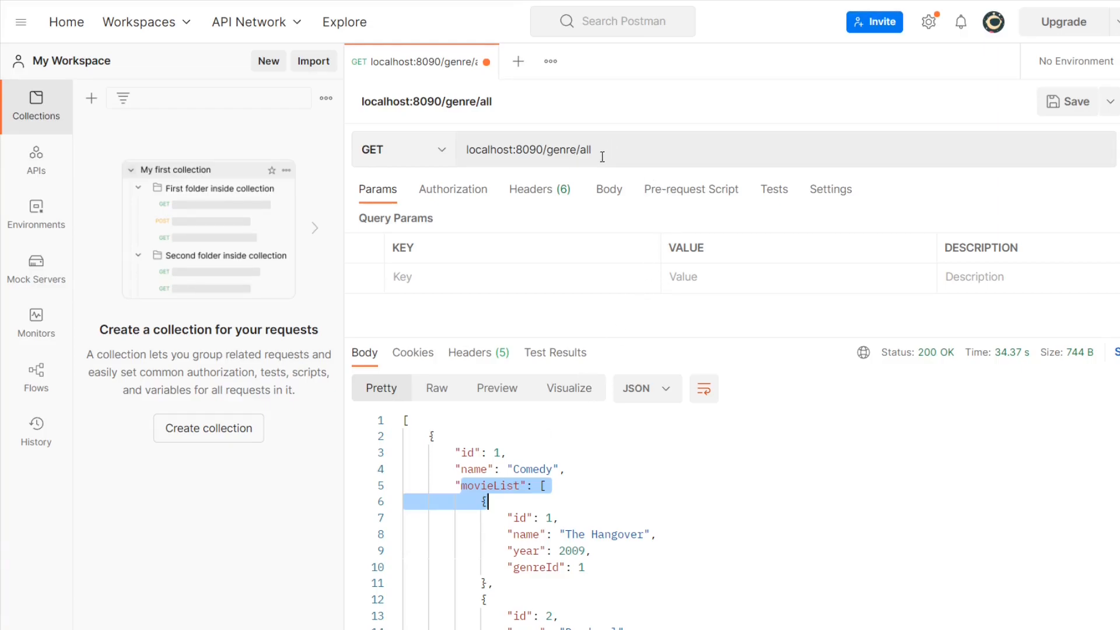
{"action": "double_click", "coordinate": [491, 486]}
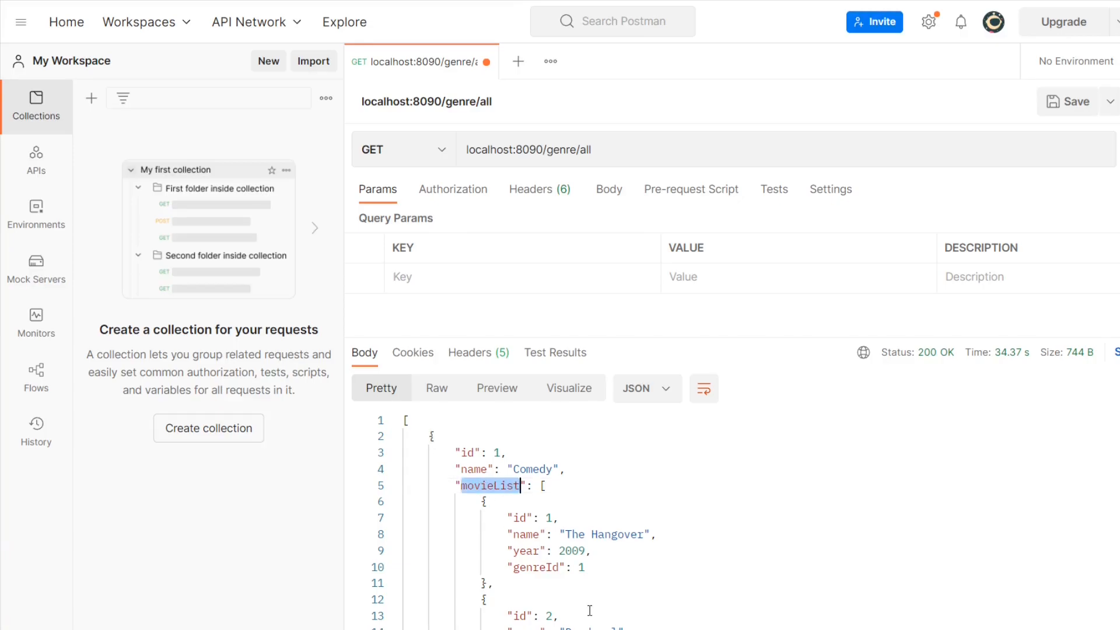
{"action": "double_click", "coordinate": [527, 150]}
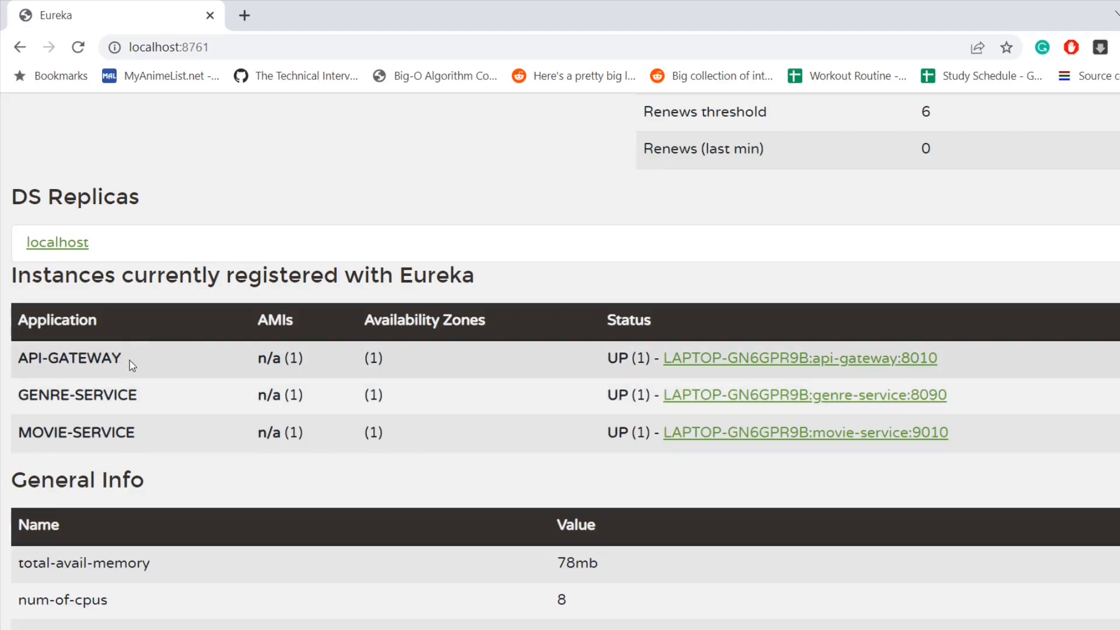
Select API-GATEWAY among the registered Eureka instances to check its port 8010
{"action": "double_click", "coordinate": [69, 357]}
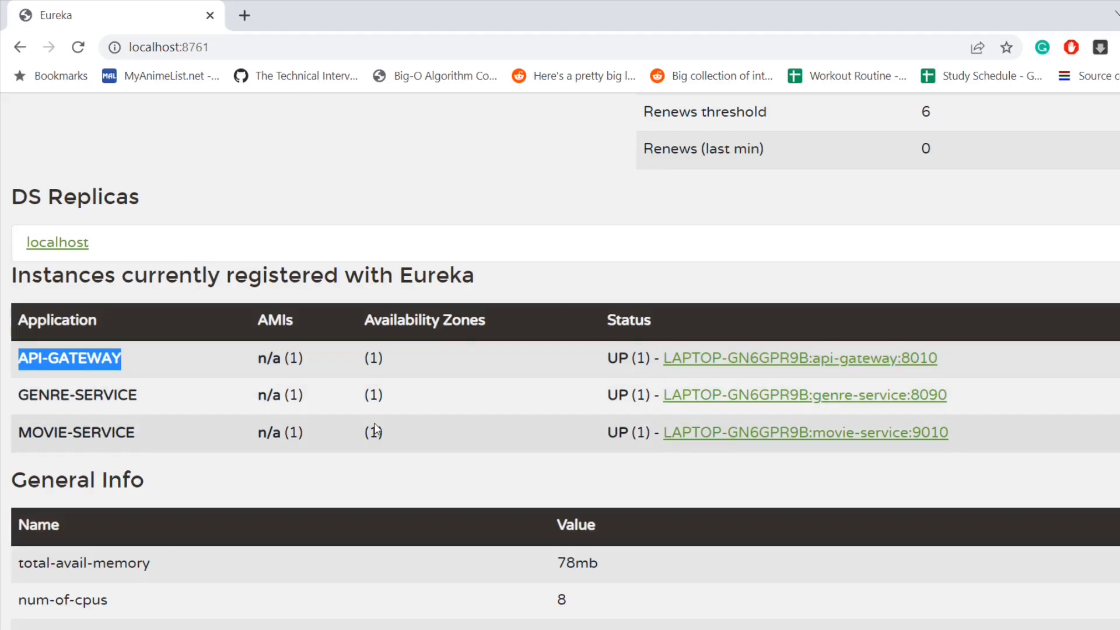
{"action": "mouse_move", "coordinate": [222, 427]}
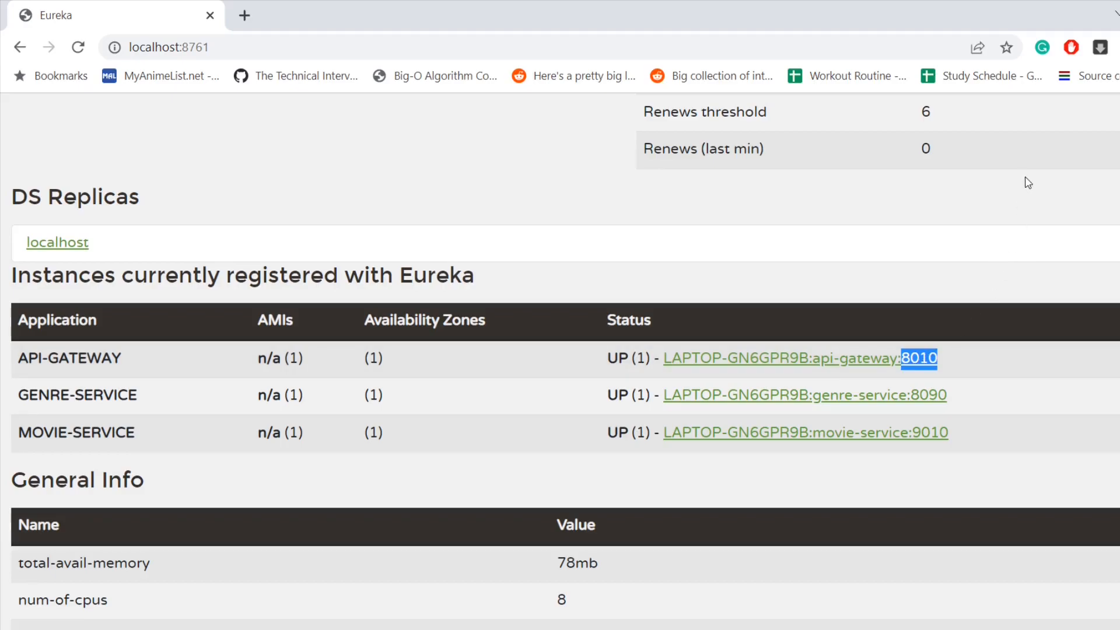
{"action": "mouse_move", "coordinate": [985, 289]}
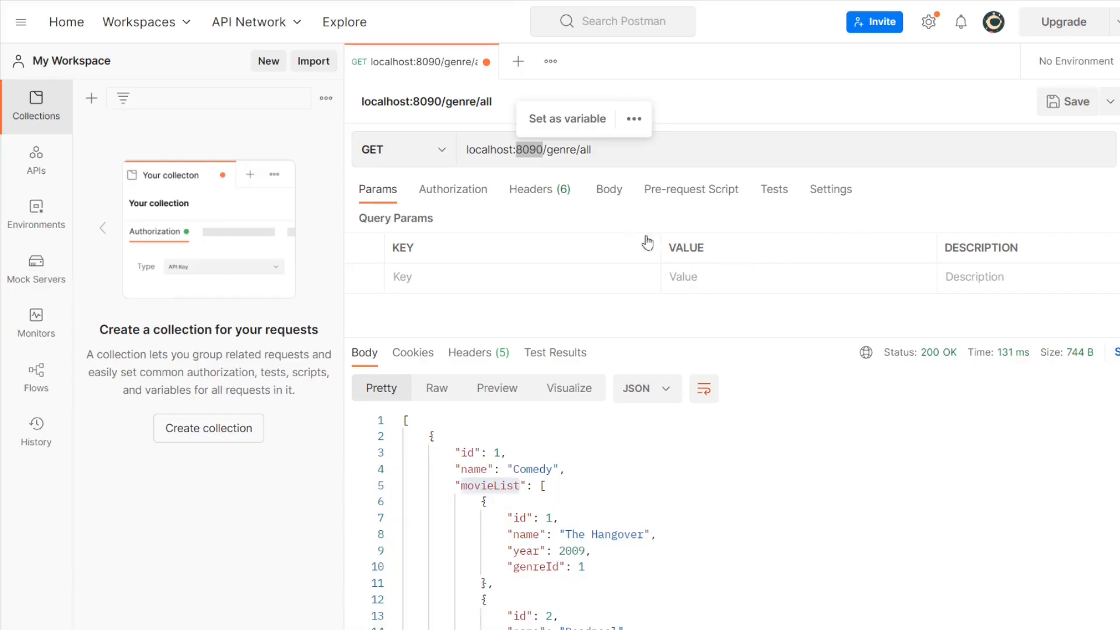
Switch the request to localhost:8010/genre/all and review the gateway's genre JSON
{"action": "left_click", "coordinate": [534, 150]}
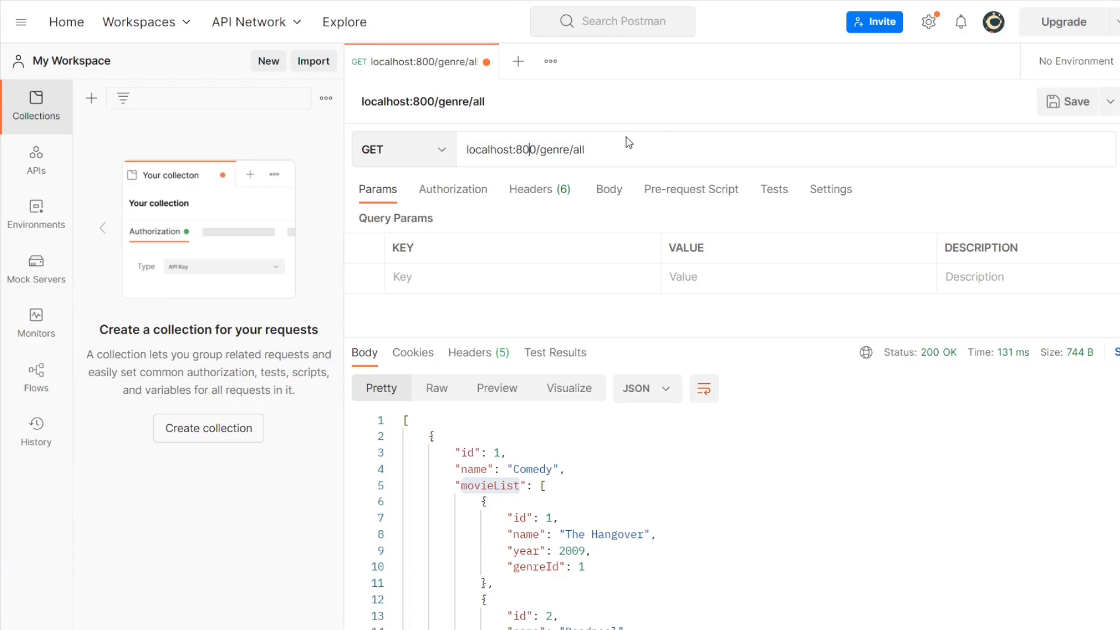
{"action": "type", "text": "1"}
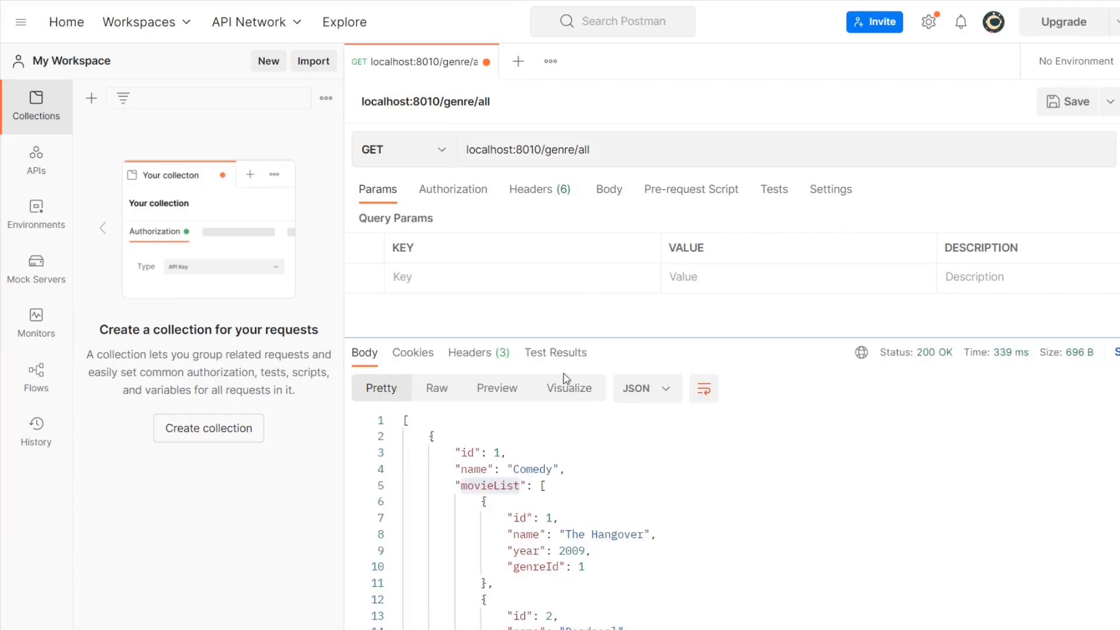
{"action": "mouse_move", "coordinate": [550, 512]}
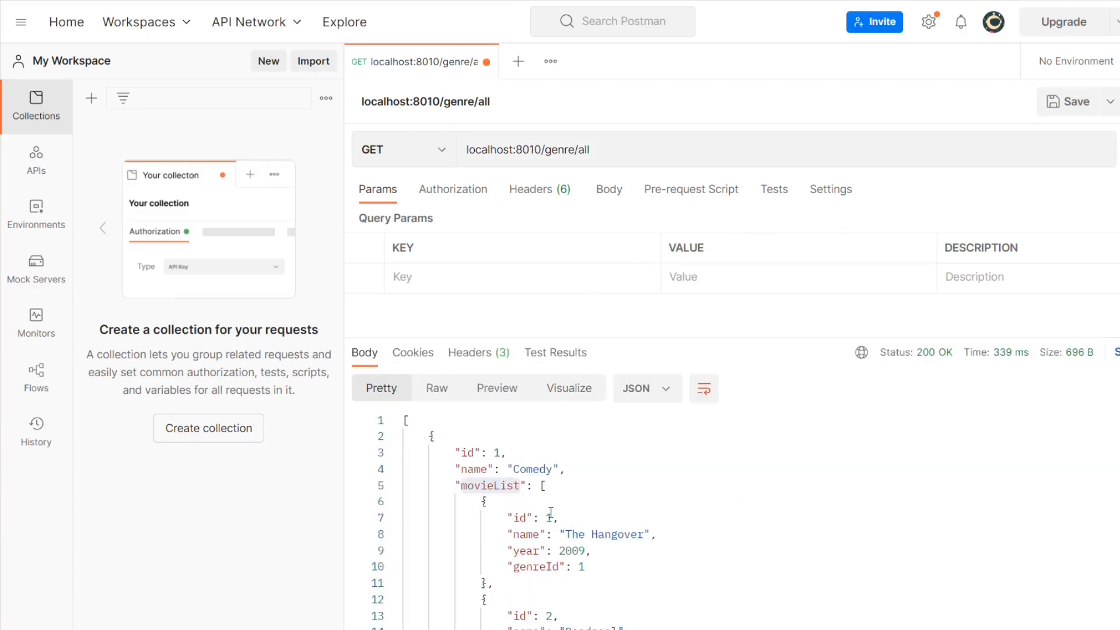
{"action": "scroll", "scroll_direction": "down", "scroll_amount": 3}
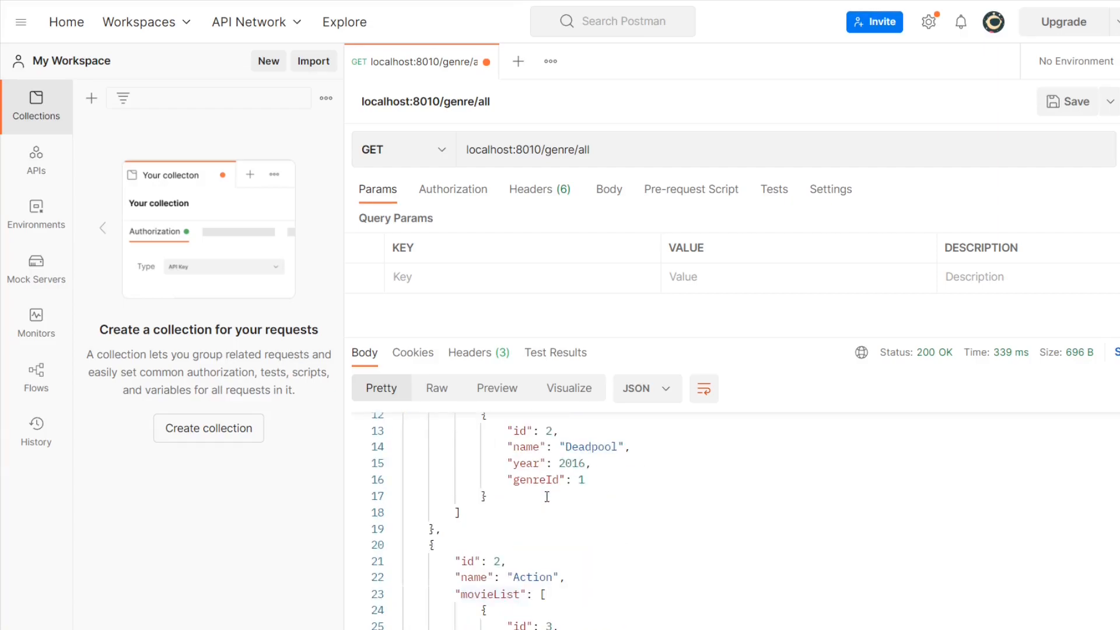
{"action": "scroll", "scroll_direction": "down", "scroll_amount": 3}
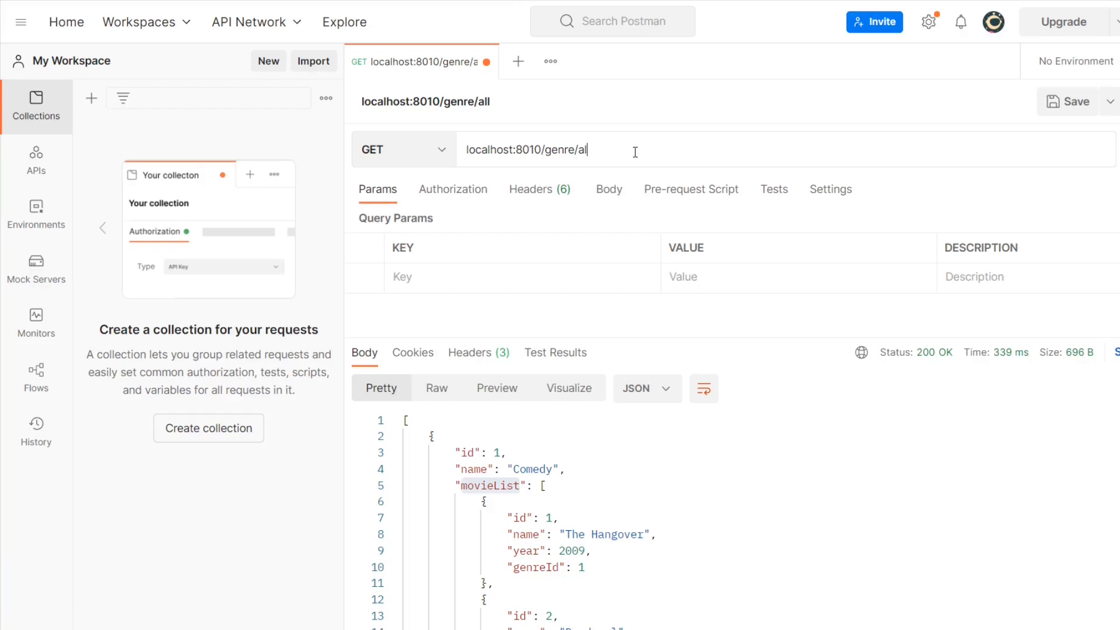
Request localhost:8010/genre/1 and highlight Comedy in the single-genre response
{"action": "key", "text": "BackSpace"}
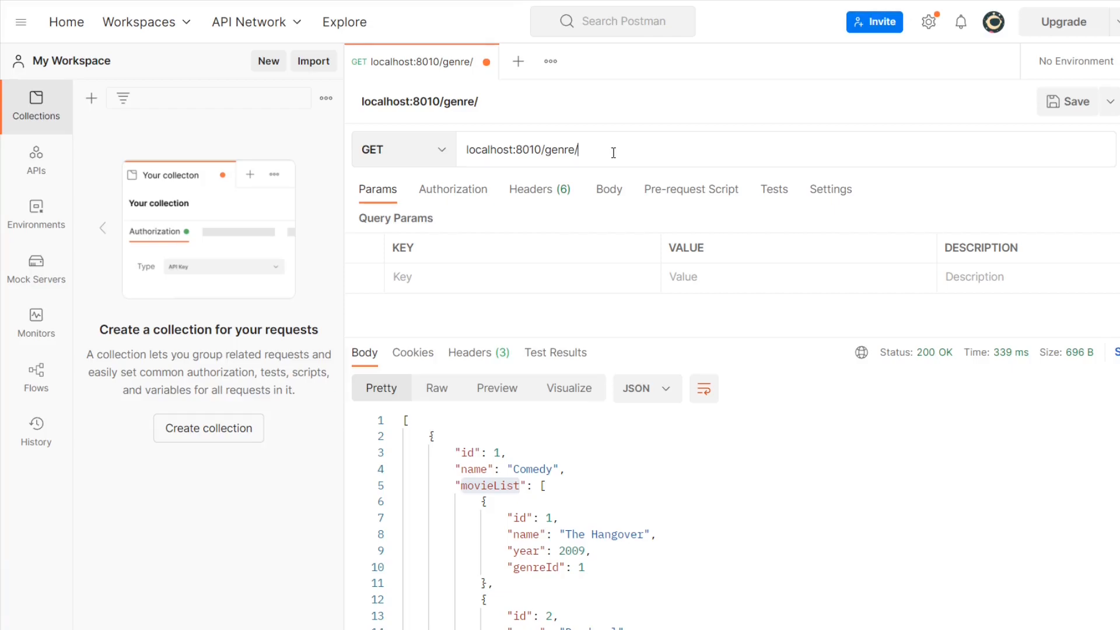
{"action": "type", "text": "1"}
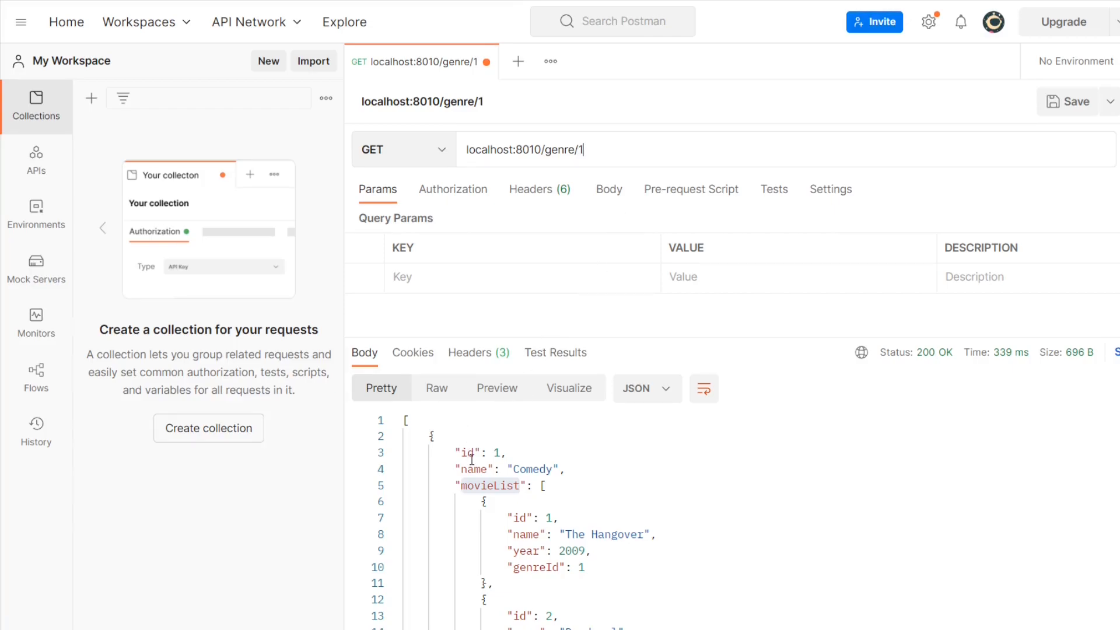
{"action": "left_click_drag", "start_coordinate": [463, 452], "coordinate": [546, 486]}
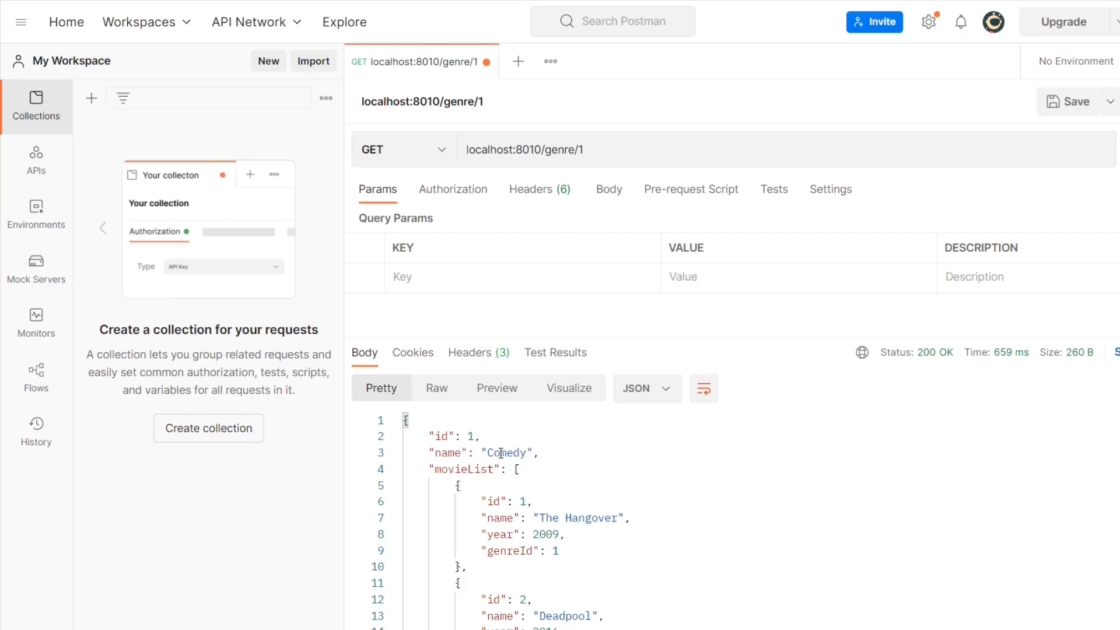
{"action": "double_click", "coordinate": [507, 453]}
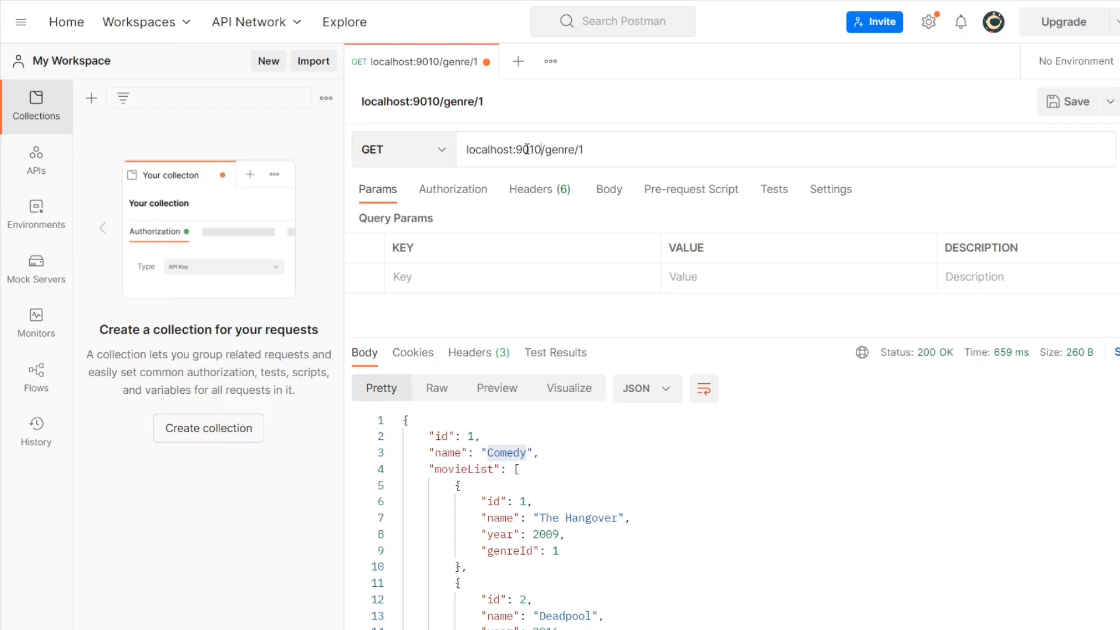
Request localhost:9010/movie/all and scroll through the returned movies up to Inception
{"action": "type", "text": "movi"}
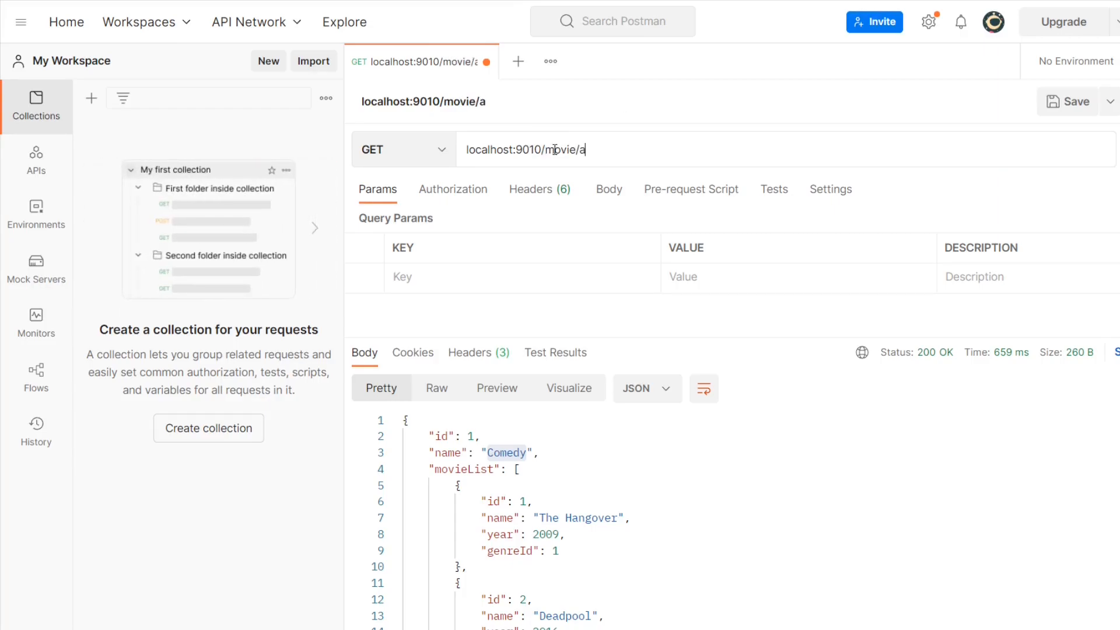
{"action": "type", "text": "ll"}
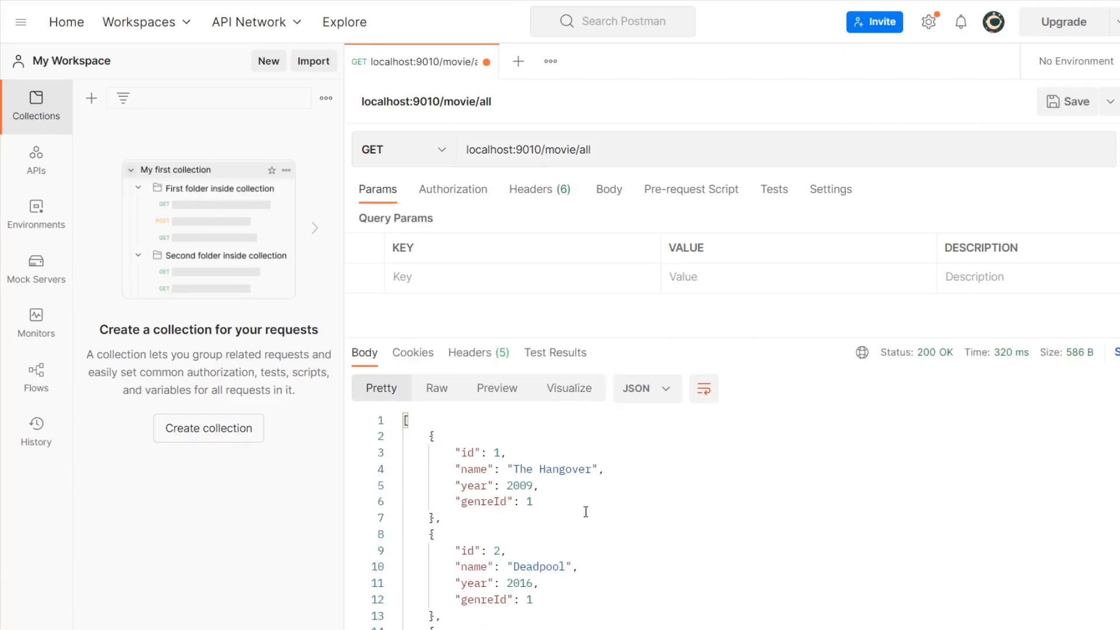
{"action": "scroll", "scroll_direction": "down", "scroll_amount": 3}
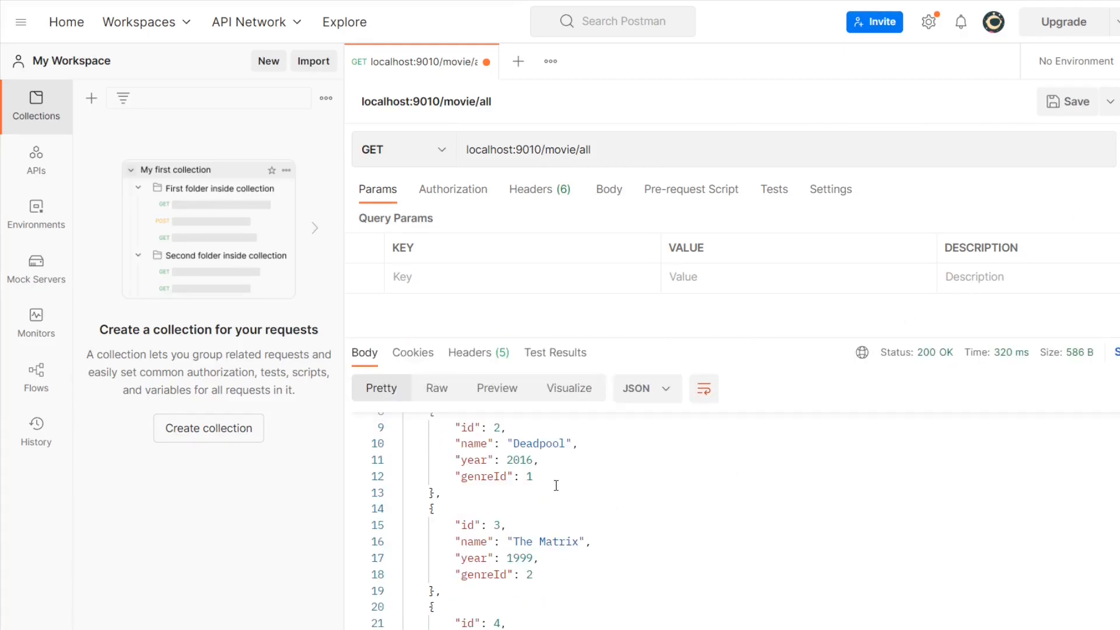
{"action": "scroll", "scroll_direction": "up", "scroll_amount": 3}
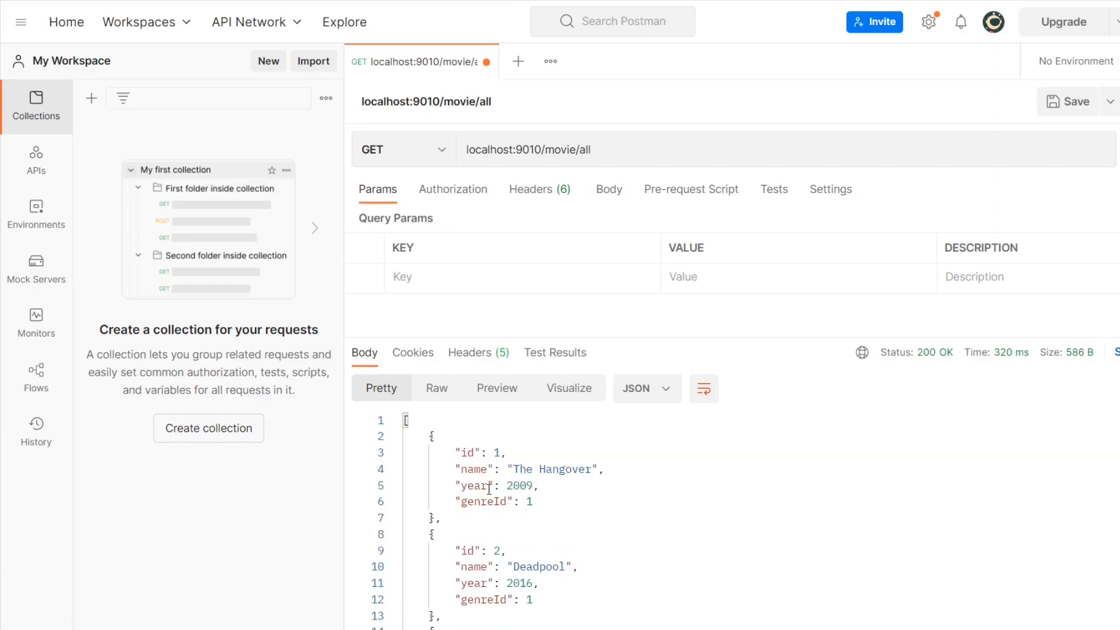
{"action": "scroll", "scroll_direction": "down", "scroll_amount": 3}
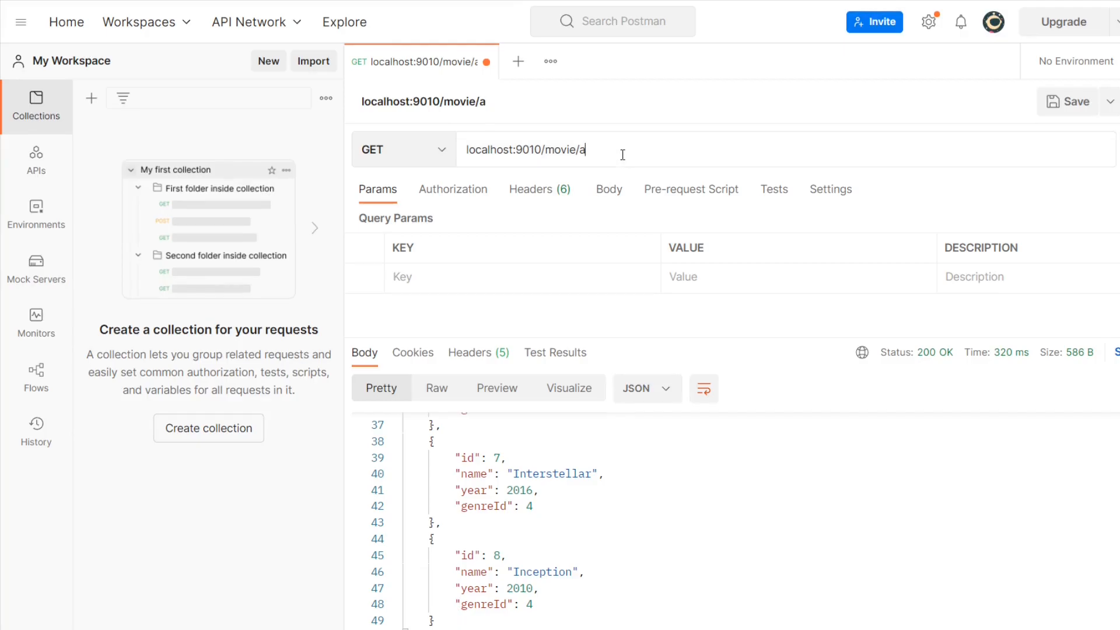
Request localhost:9010/movie/genre/1, returning only The Hangover and Deadpool
{"action": "type", "text": "genre/1"}
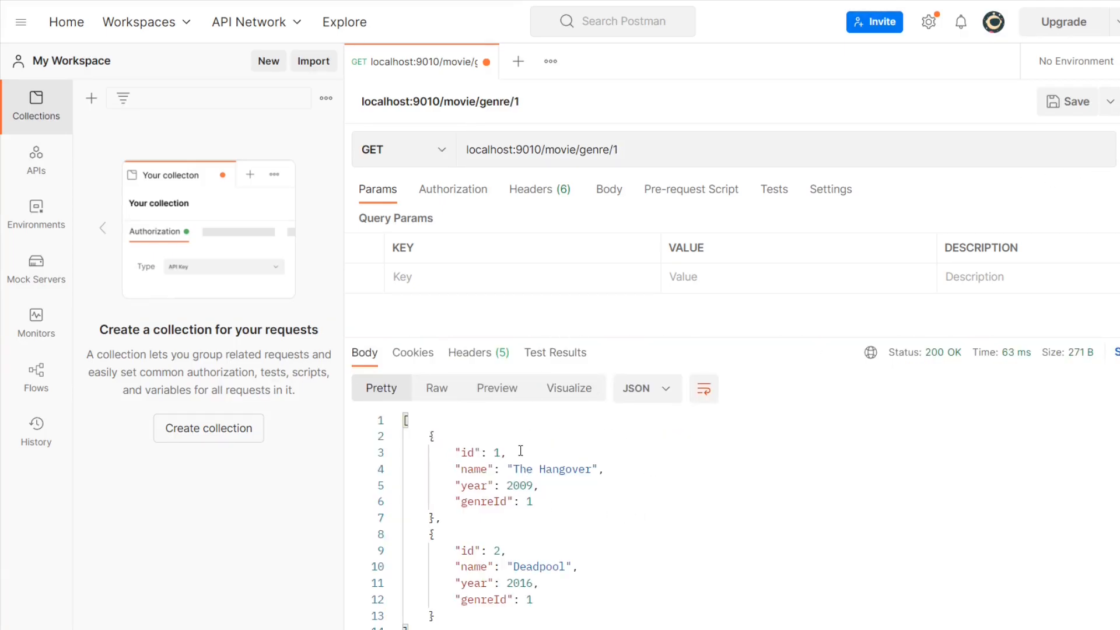
{"action": "mouse_move", "coordinate": [548, 591]}
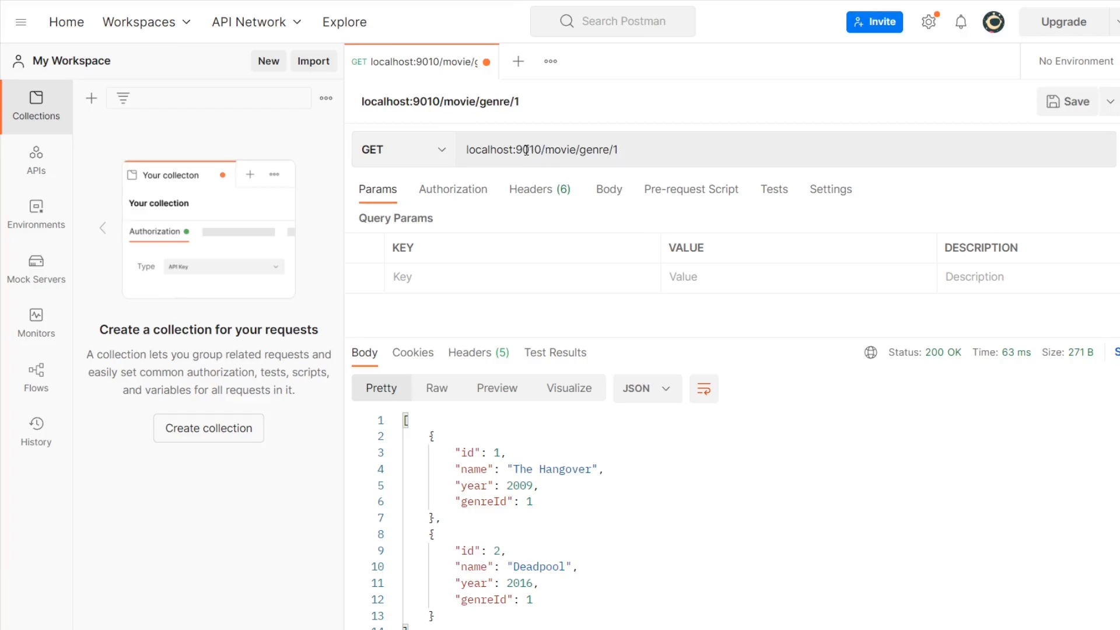
{"action": "double_click", "coordinate": [526, 149]}
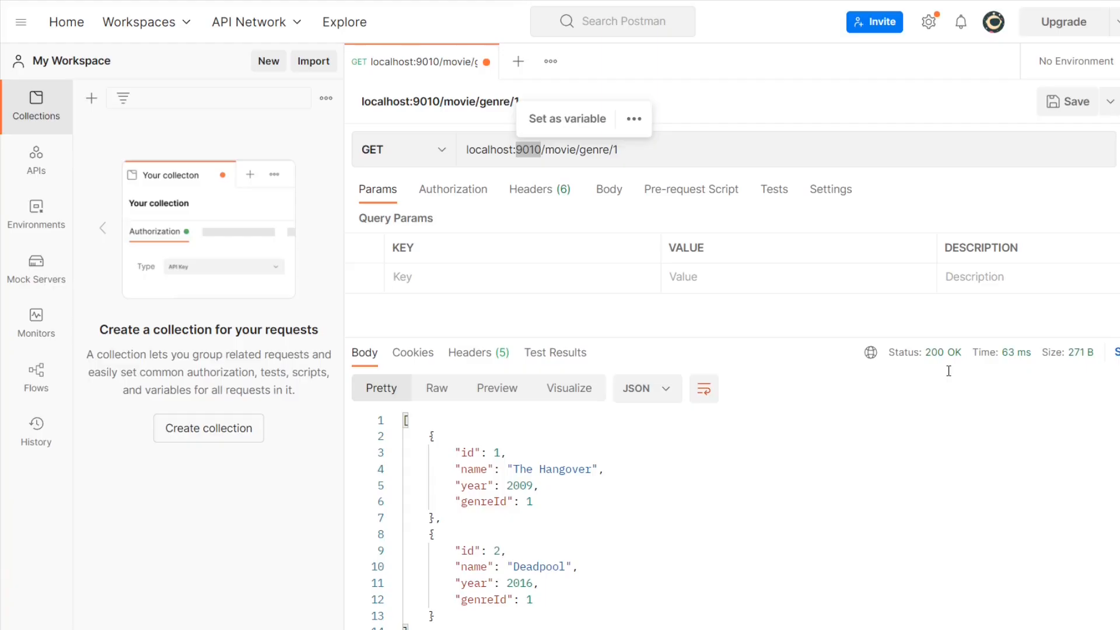
Replace port 9010 with 8010 to send movie/genre/1 through the gateway
{"action": "double_click", "coordinate": [527, 149]}
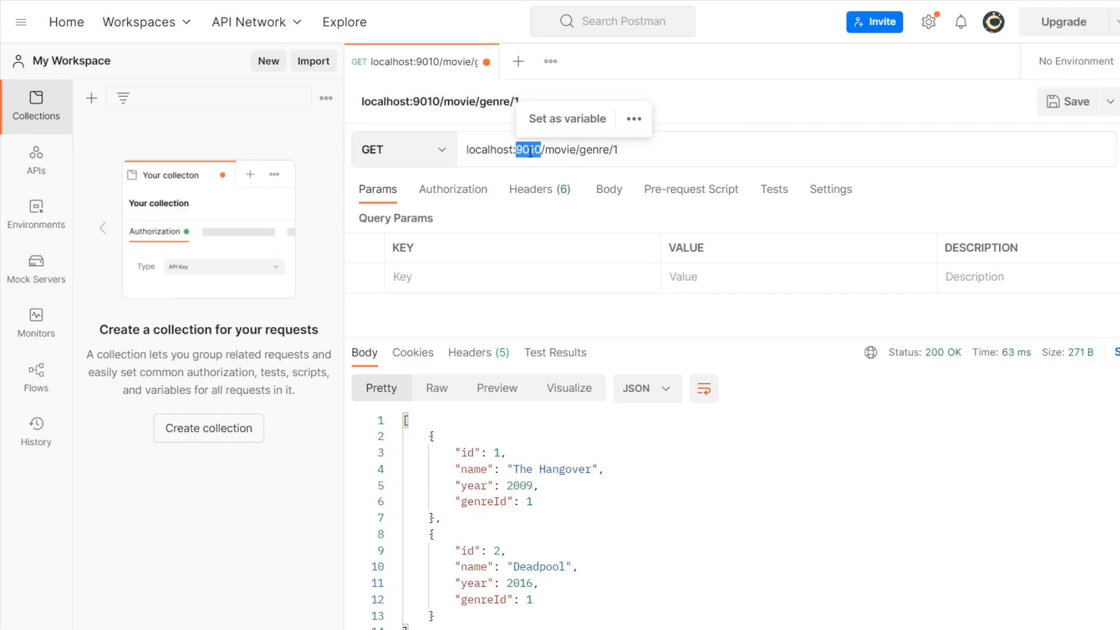
{"action": "type", "text": "8010"}
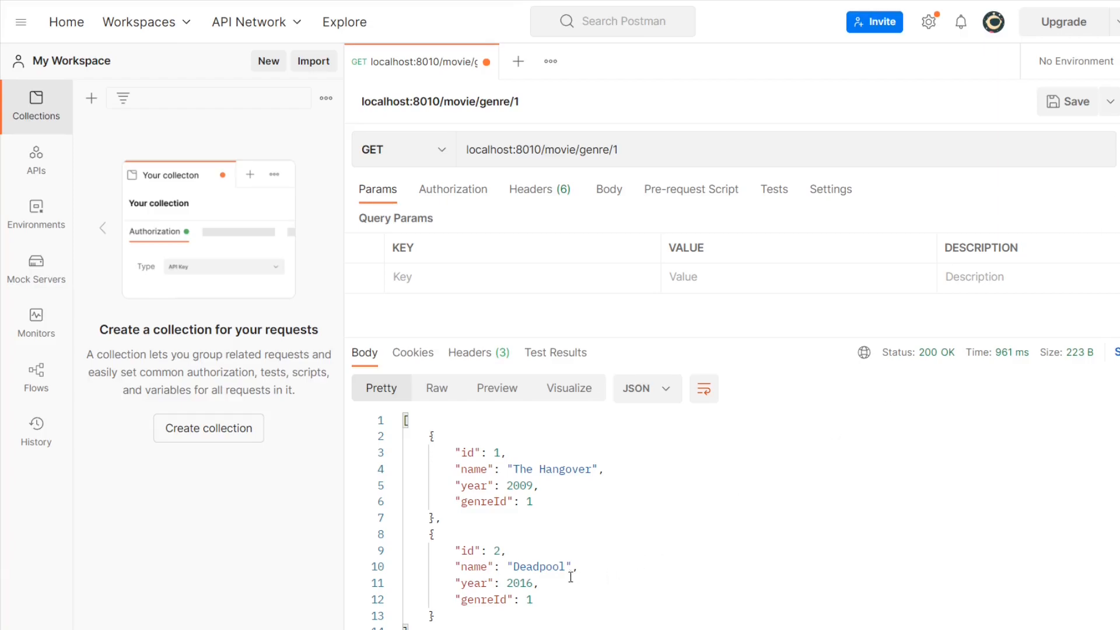
{"action": "mouse_move", "coordinate": [575, 519]}
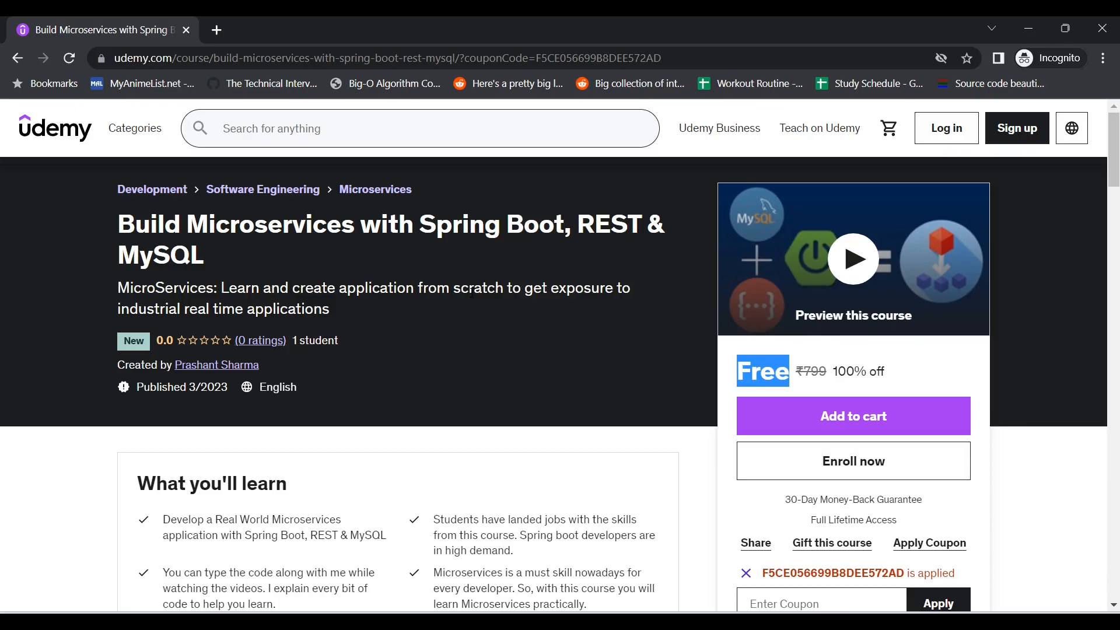
{"action": "mouse_move", "coordinate": [490, 322]}
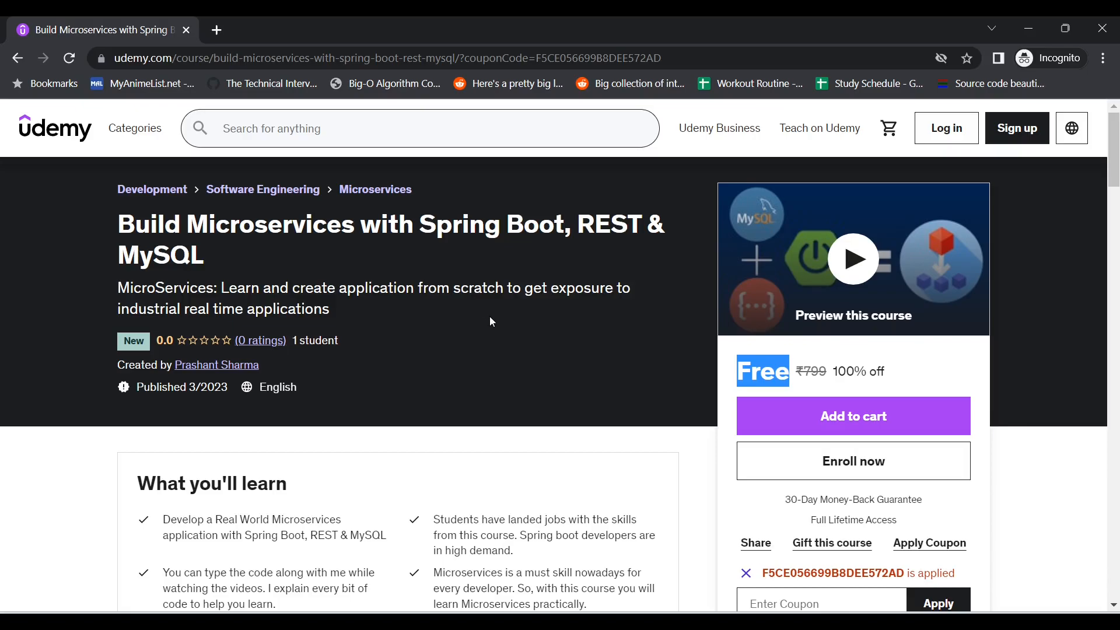
{"action": "mouse_move", "coordinate": [585, 372]}
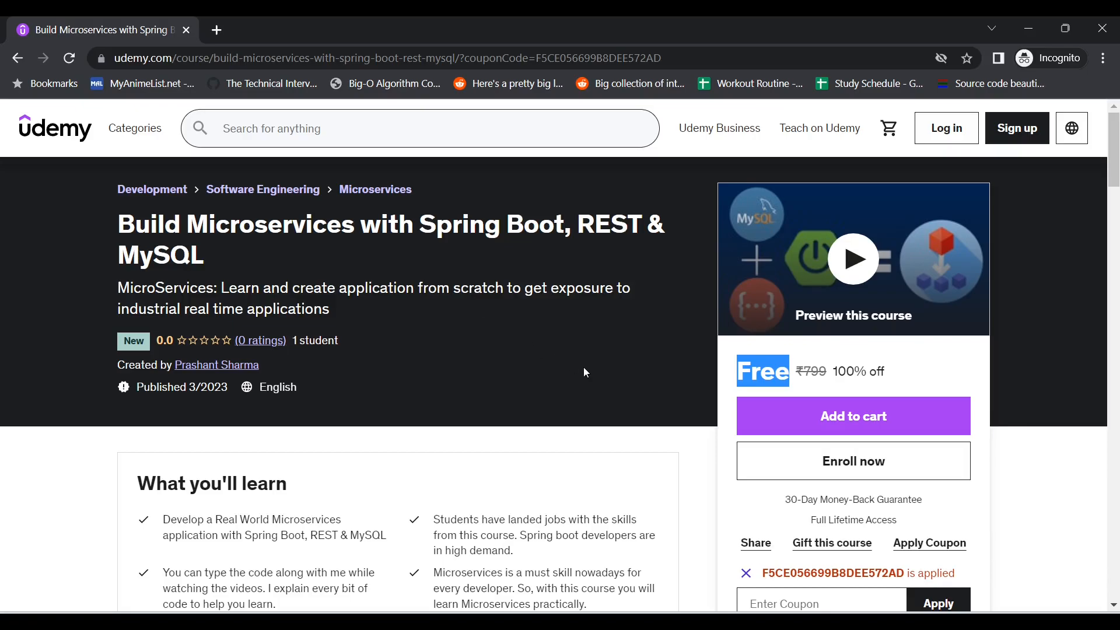